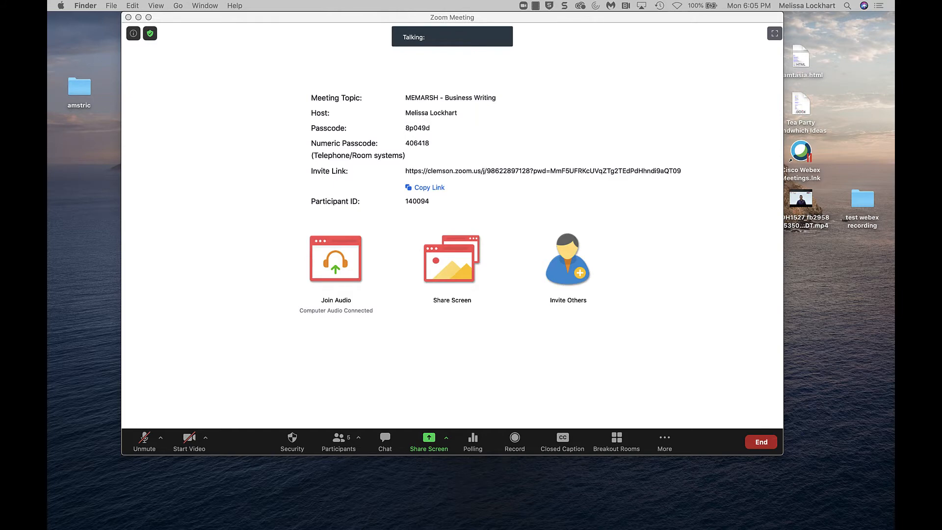
{"action": "mouse_move", "coordinate": [615, 431]}
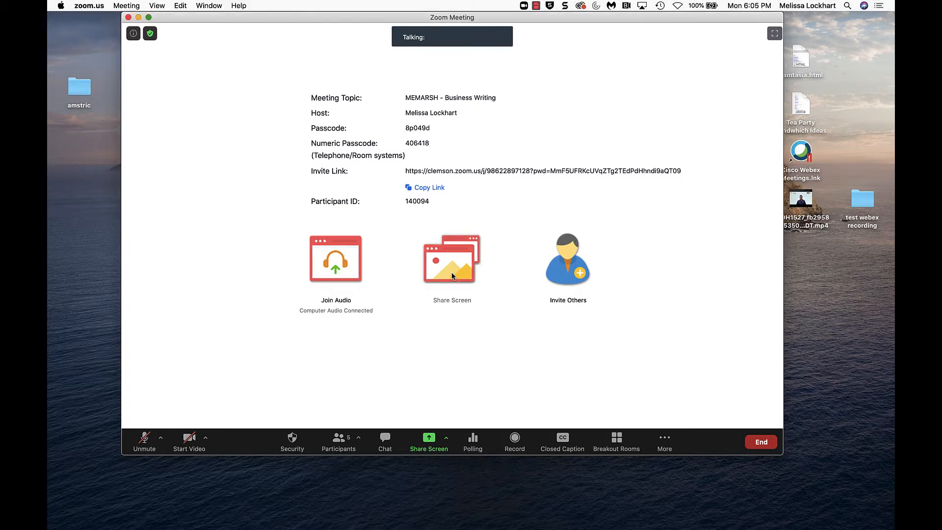
Bring up the Share Screen options and select the Whiteboard tile
{"action": "left_click", "coordinate": [451, 259]}
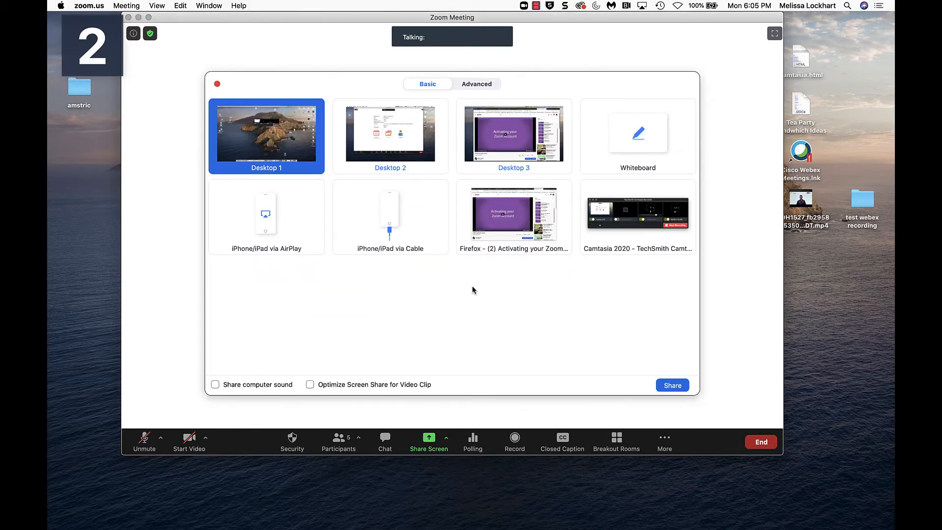
{"action": "mouse_move", "coordinate": [212, 93]}
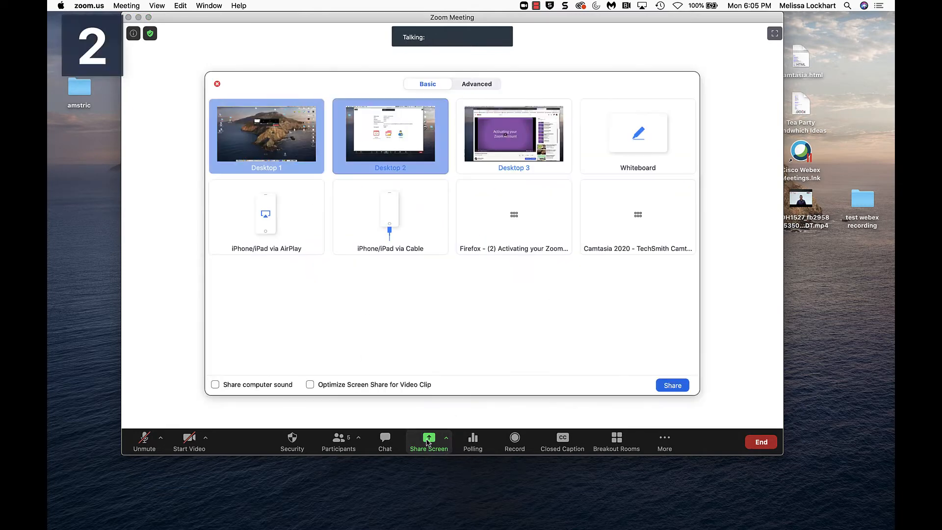
{"action": "left_click", "coordinate": [266, 137]}
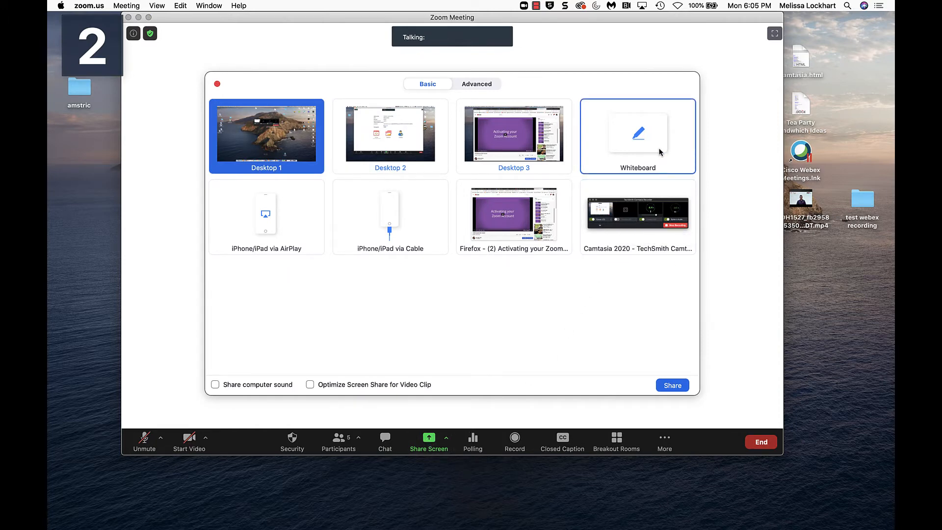
{"action": "mouse_move", "coordinate": [588, 138]}
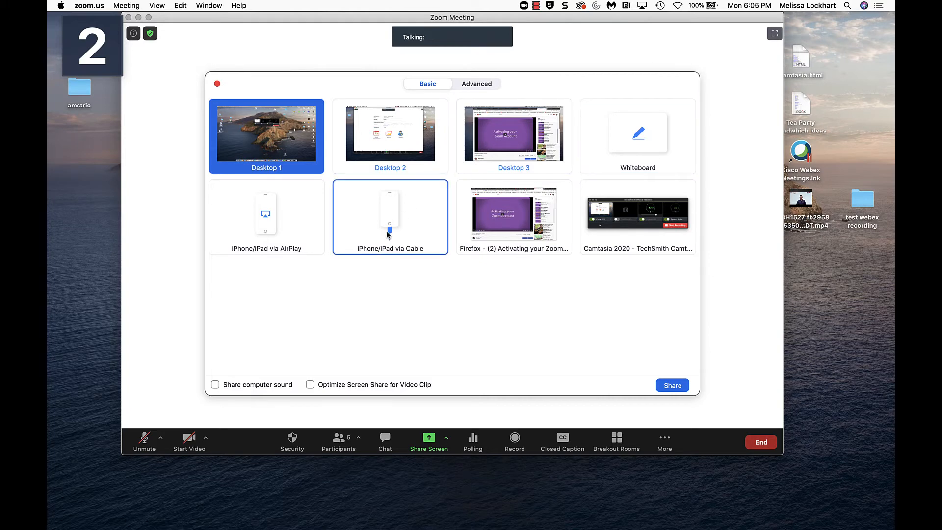
{"action": "mouse_move", "coordinate": [354, 223]}
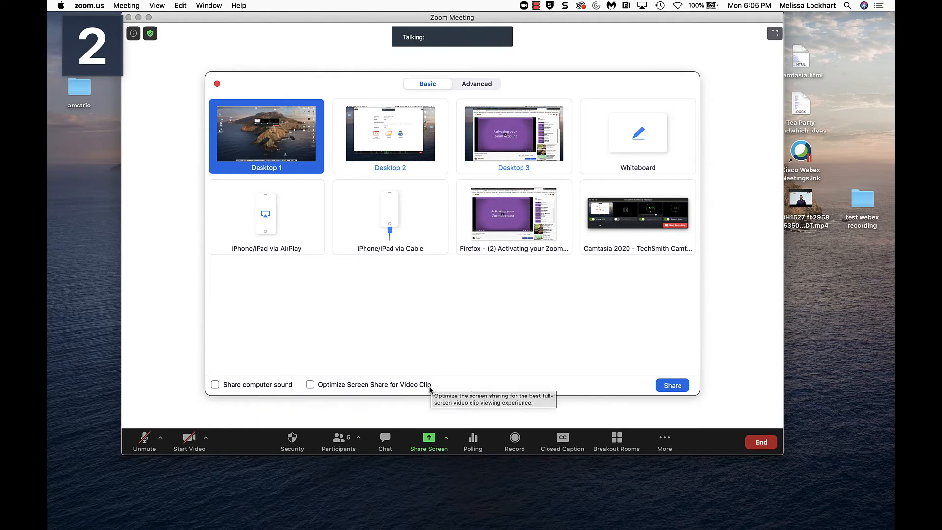
{"action": "mouse_move", "coordinate": [425, 388]}
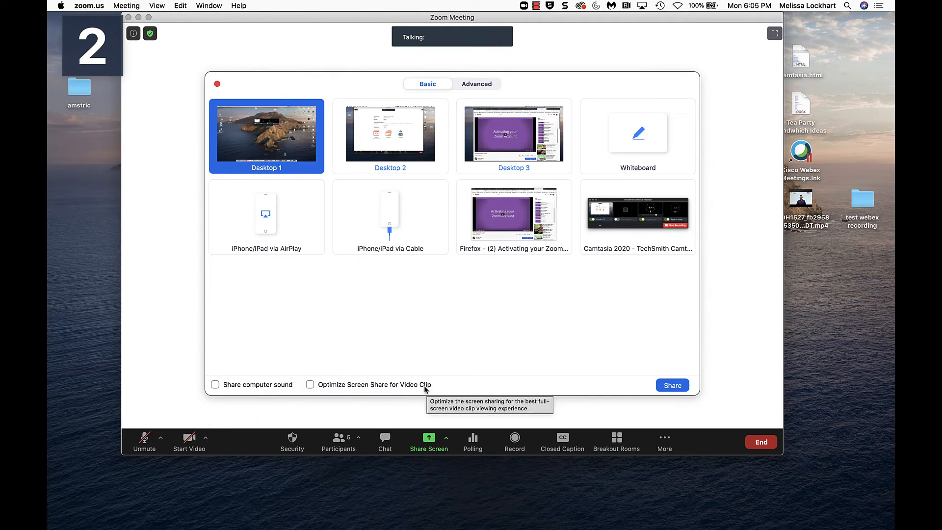
{"action": "mouse_move", "coordinate": [335, 390]}
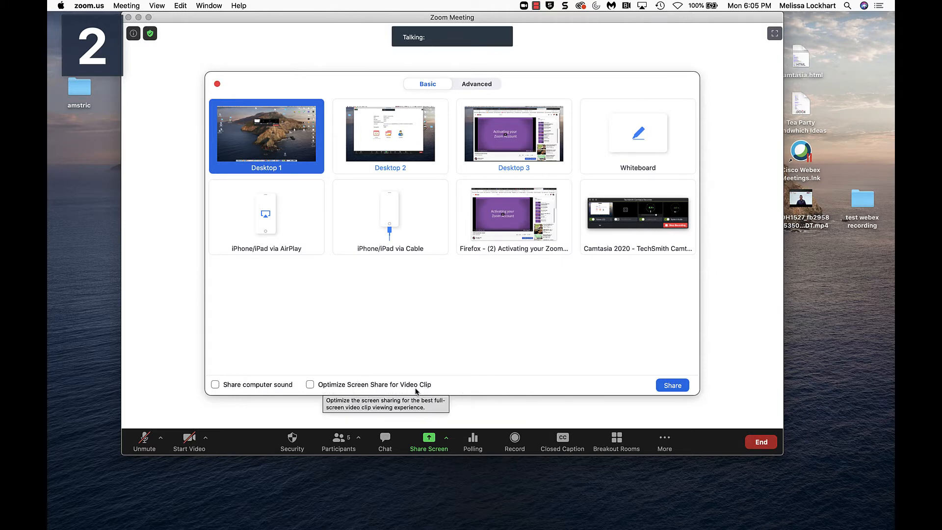
{"action": "mouse_move", "coordinate": [420, 391]}
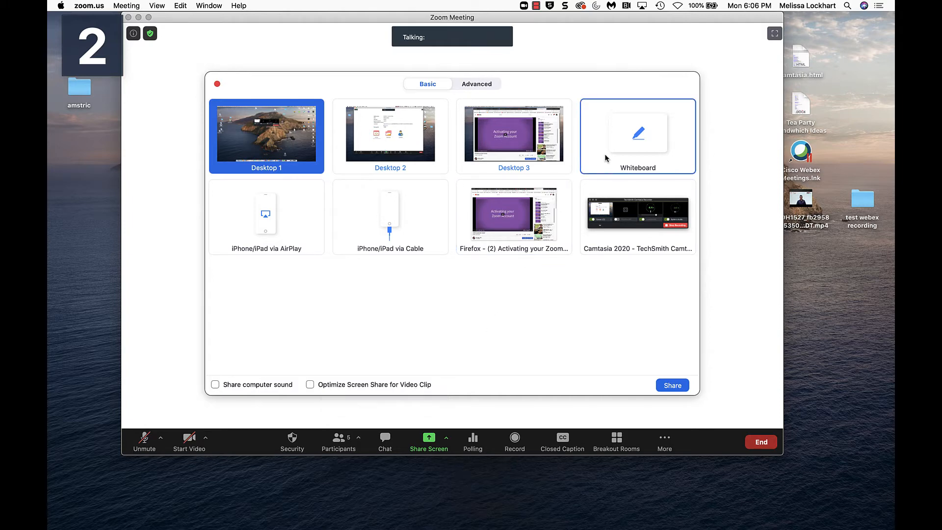
{"action": "left_click", "coordinate": [638, 136]}
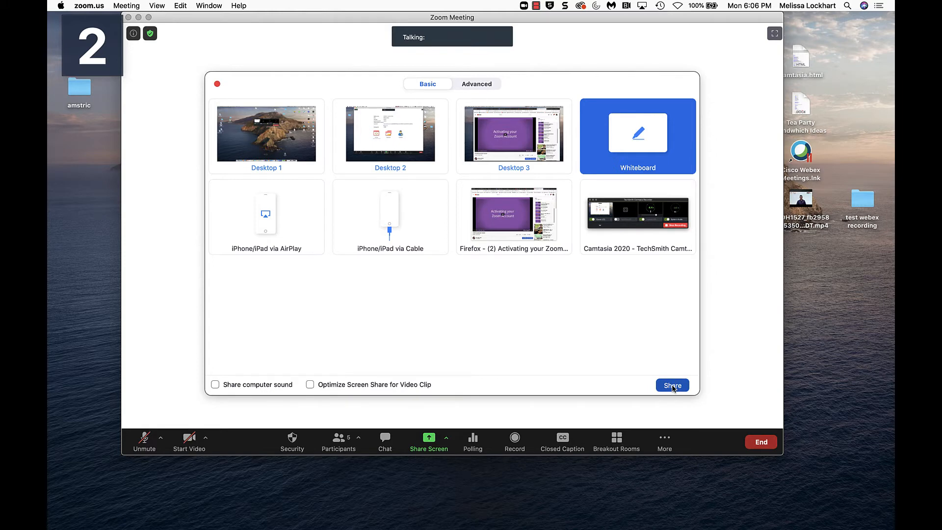
Start sharing the blank whiteboard, then resume the share after it pauses
{"action": "left_click", "coordinate": [672, 385]}
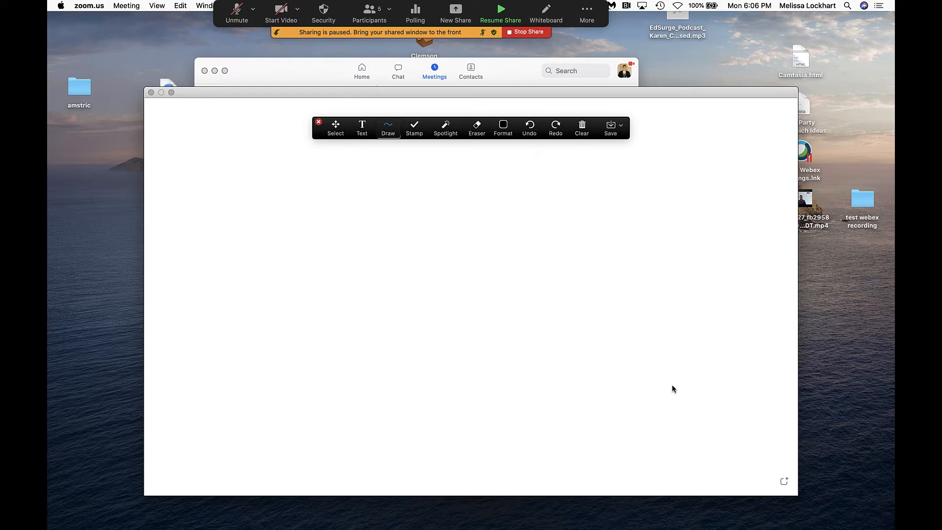
{"action": "mouse_move", "coordinate": [327, 42]}
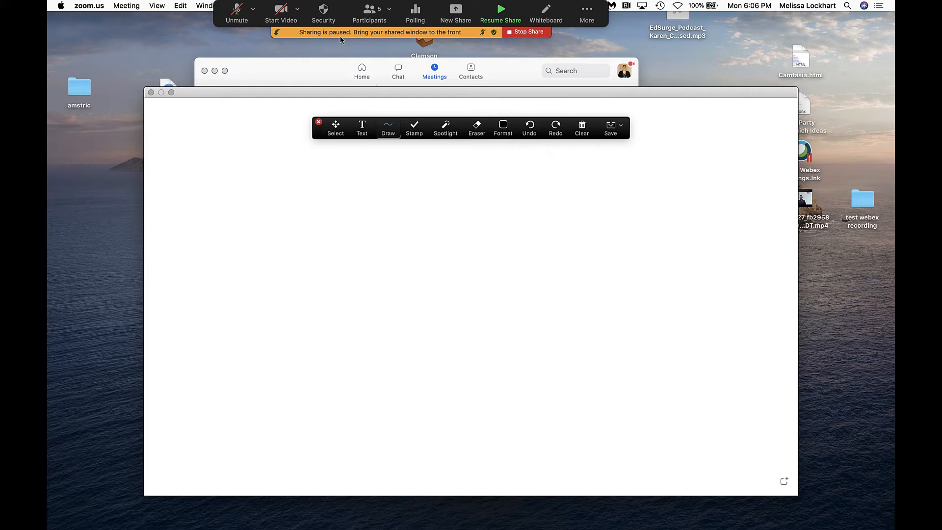
{"action": "mouse_move", "coordinate": [376, 65]}
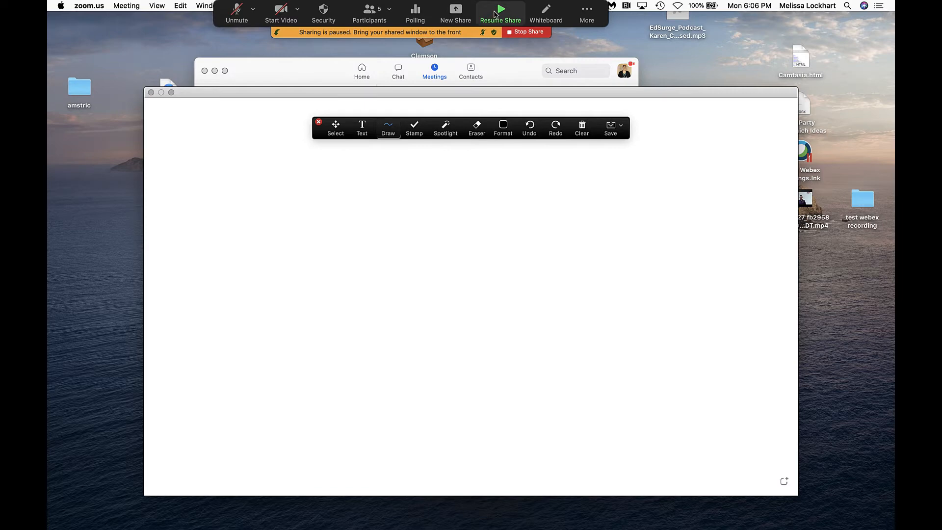
{"action": "left_click", "coordinate": [501, 13]}
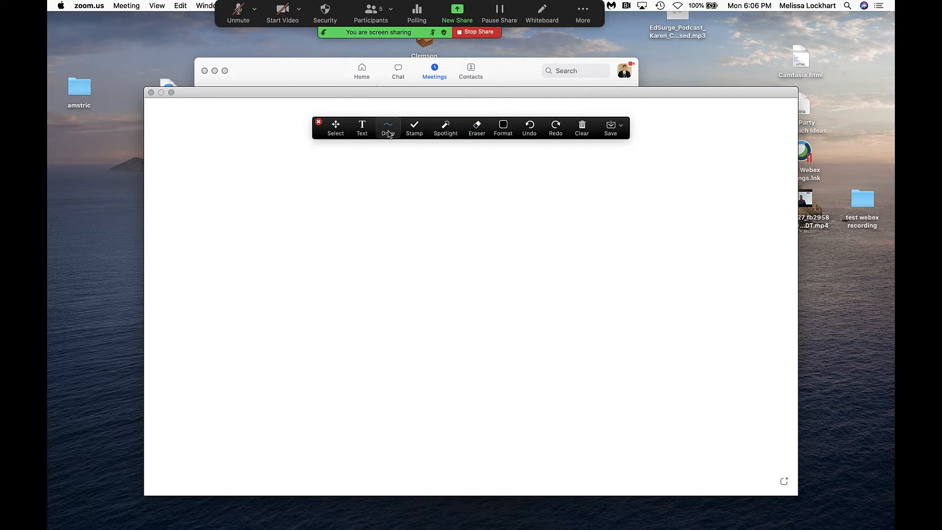
Switch to freehand Draw and handwrite x+y=z on the whiteboard
{"action": "left_click", "coordinate": [388, 127]}
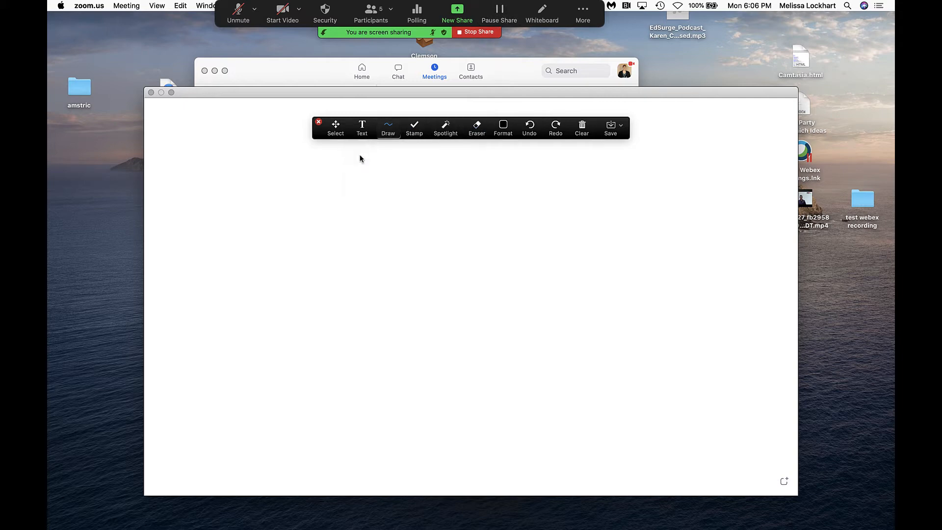
{"action": "mouse_move", "coordinate": [281, 181]}
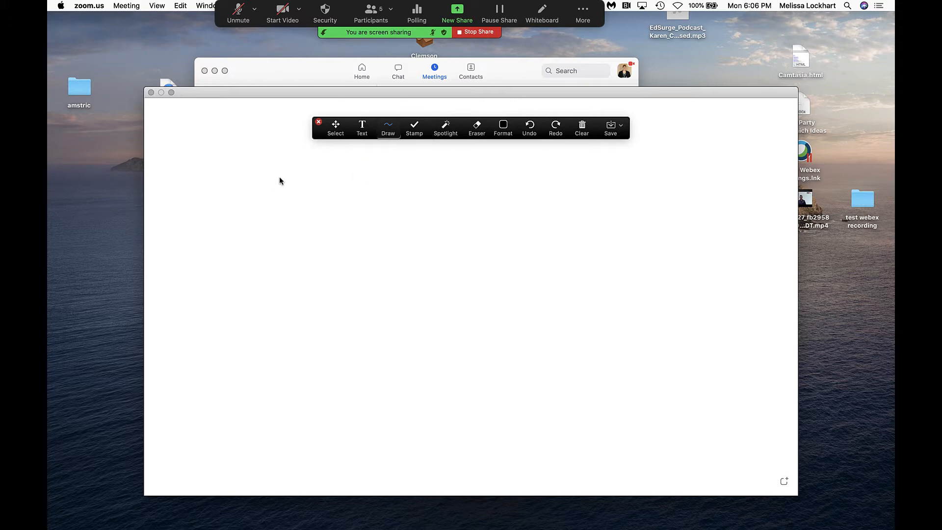
{"action": "left_click_drag", "start_coordinate": [282, 169], "coordinate": [321, 213]}
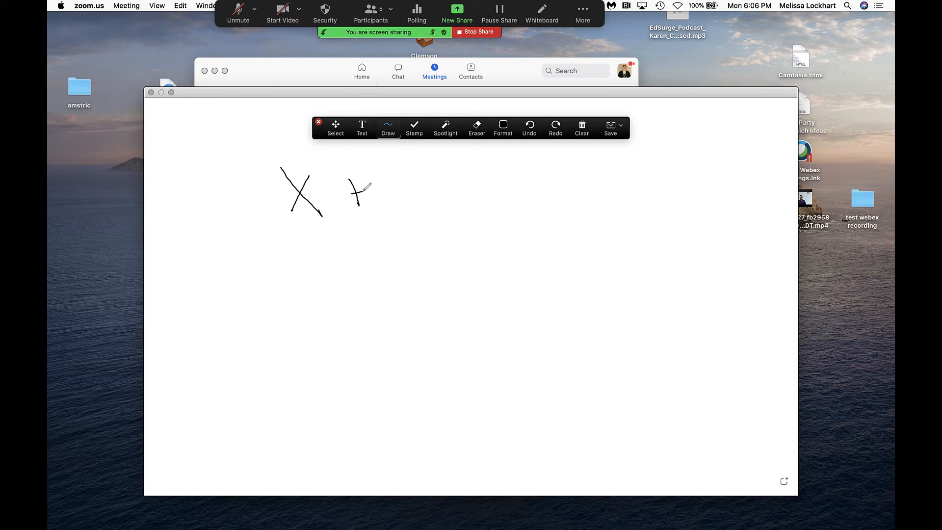
{"action": "left_click_drag", "start_coordinate": [360, 189], "coordinate": [433, 192]}
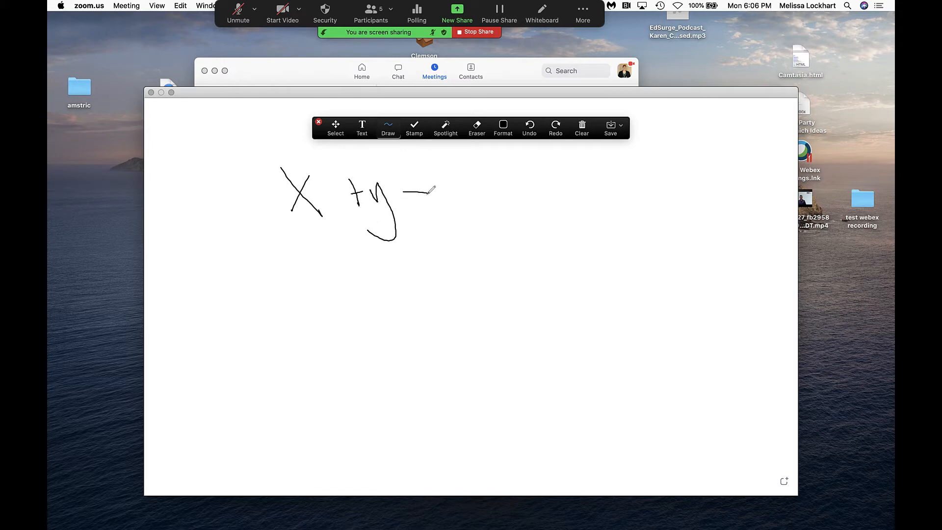
{"action": "left_click_drag", "start_coordinate": [412, 199], "coordinate": [502, 204]}
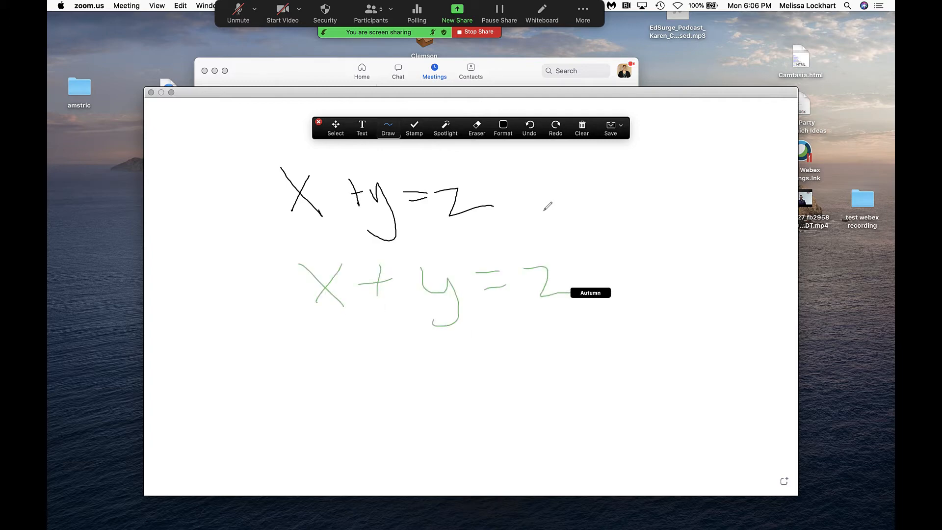
{"action": "mouse_move", "coordinate": [533, 237]}
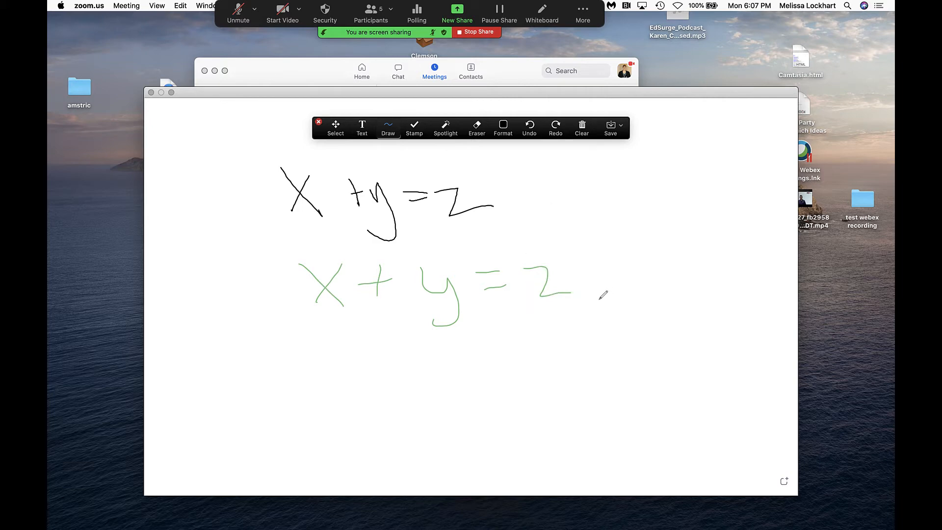
{"action": "mouse_move", "coordinate": [600, 295]}
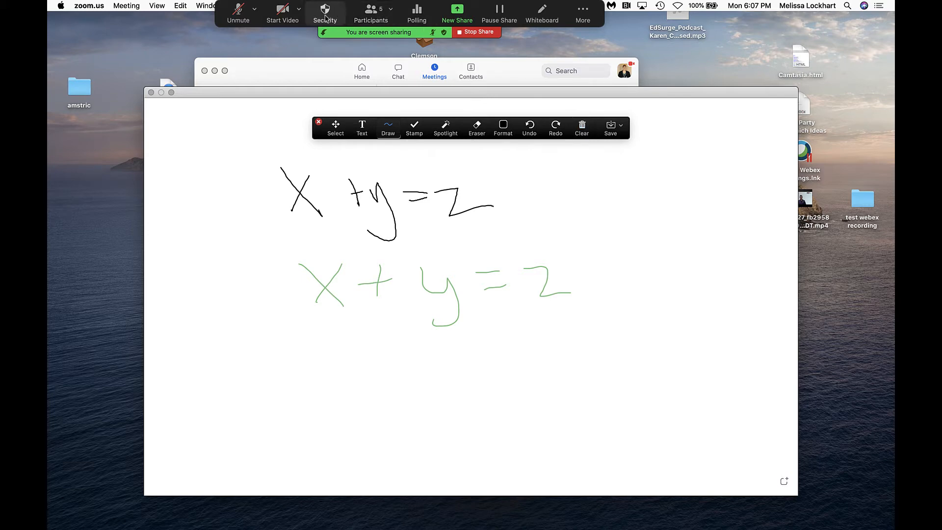
{"action": "left_click", "coordinate": [325, 13]}
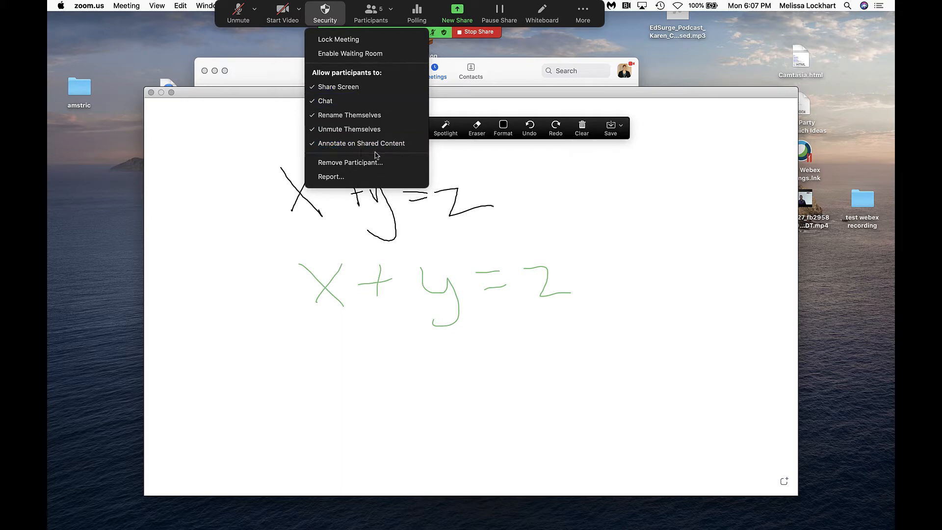
{"action": "mouse_move", "coordinate": [615, 195]}
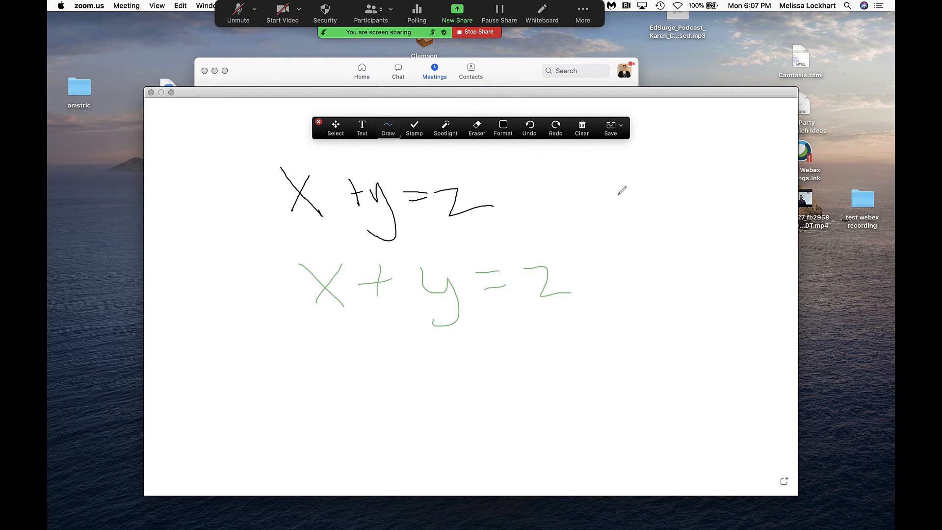
Stop the whiteboard share and bring the Zoom meeting window back in front
{"action": "left_click", "coordinate": [476, 32]}
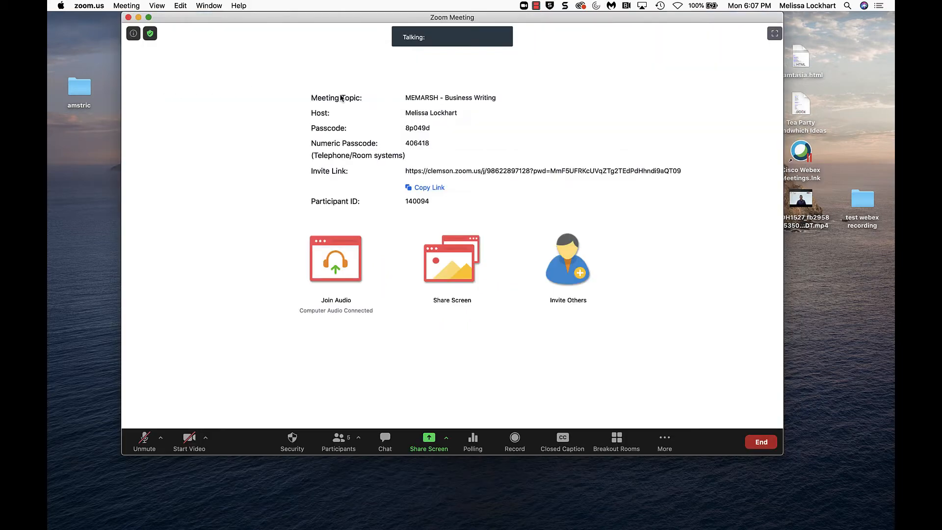
{"action": "mouse_move", "coordinate": [430, 446]}
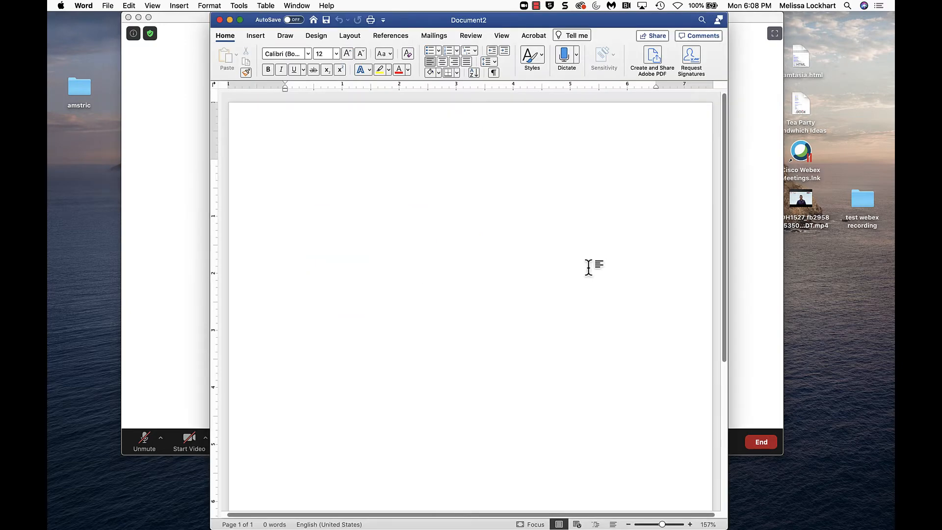
{"action": "mouse_move", "coordinate": [191, 19]}
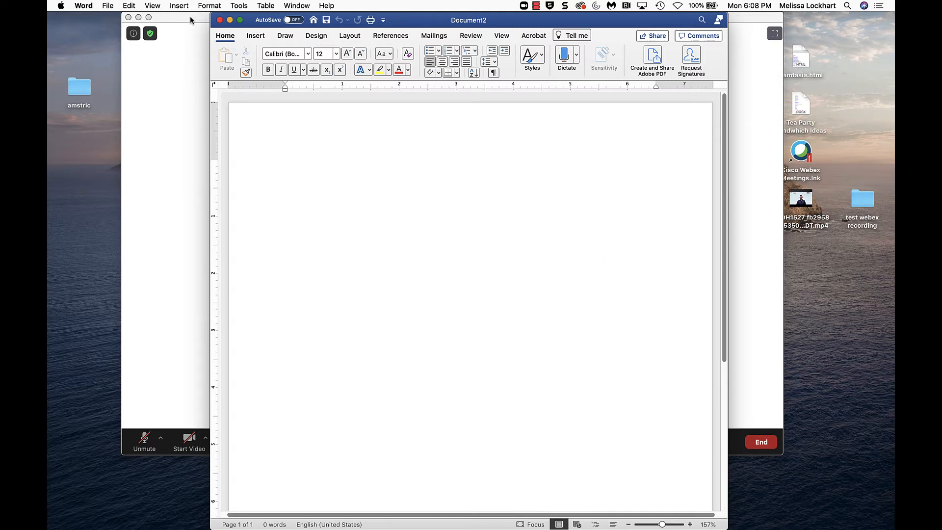
{"action": "left_click", "coordinate": [452, 18]}
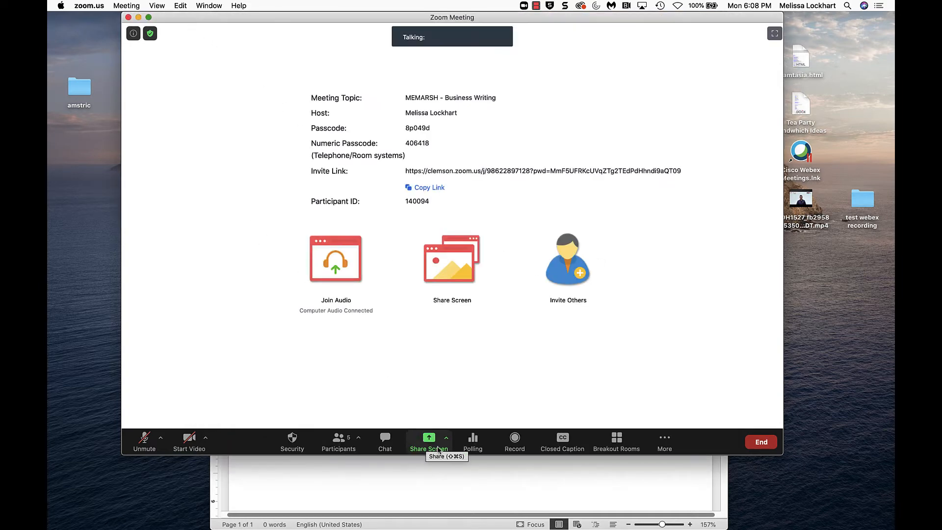
Reopen the share chooser and select the Desktop 2 thumbnail
{"action": "left_click", "coordinate": [428, 440]}
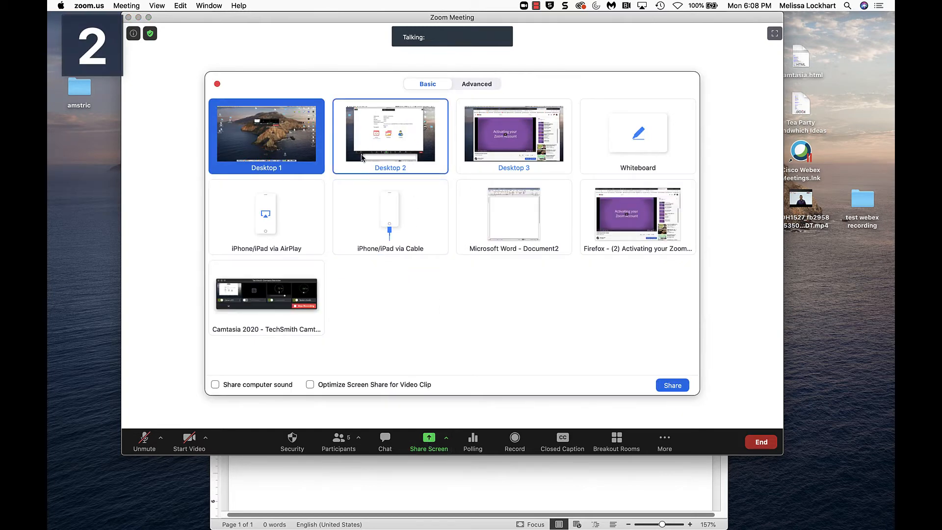
{"action": "mouse_move", "coordinate": [385, 173]}
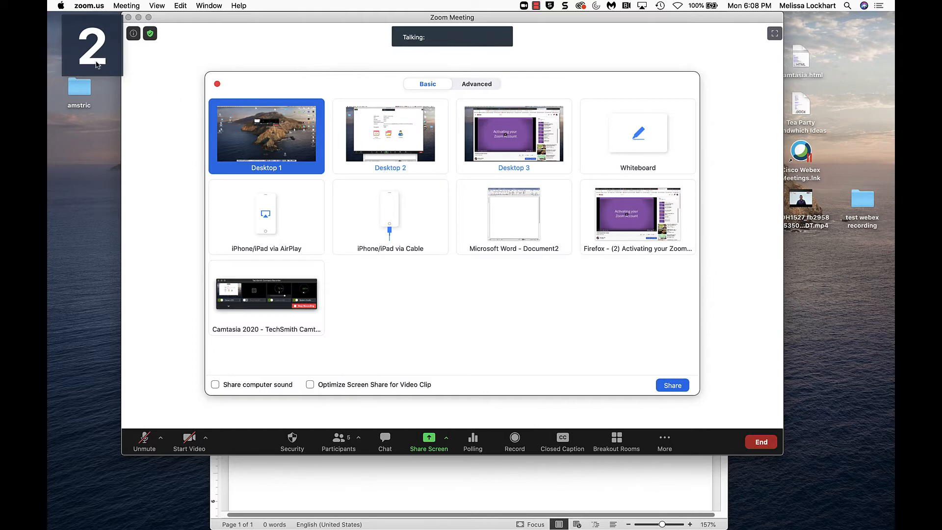
{"action": "left_click", "coordinate": [390, 136]}
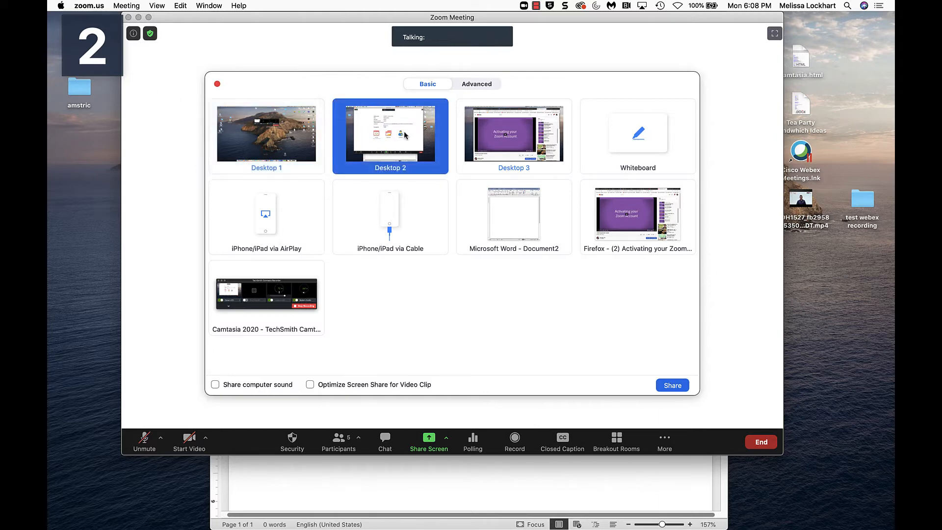
{"action": "mouse_move", "coordinate": [54, 505]}
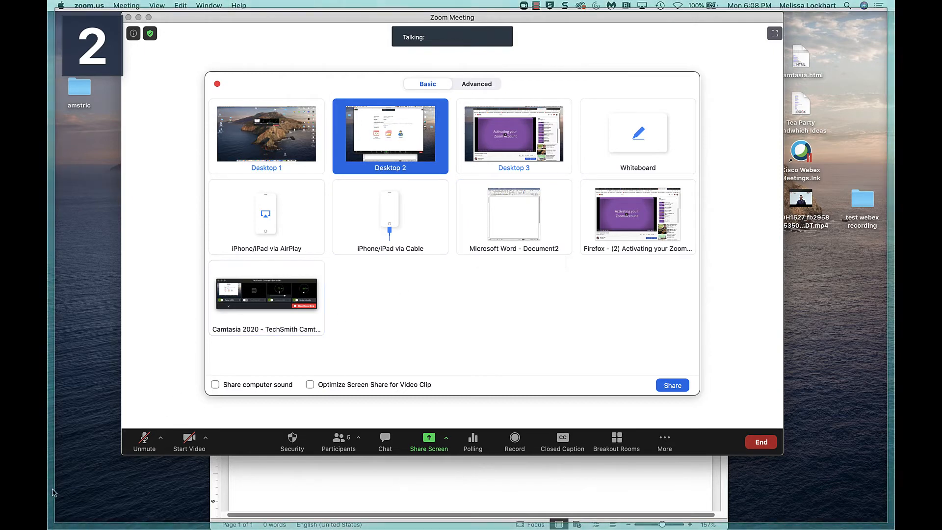
{"action": "mouse_move", "coordinate": [410, 267]}
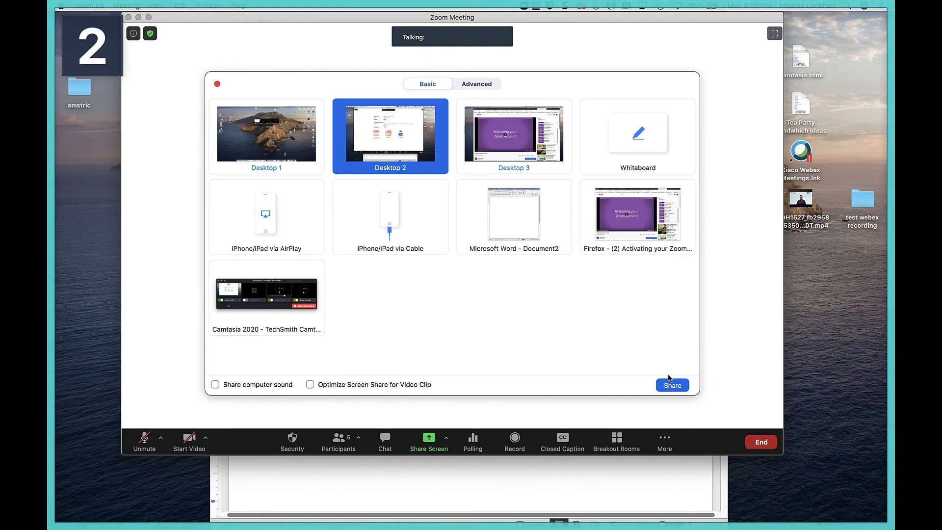
Share Desktop 2 with the blank Word document and bring up the annotation tools
{"action": "left_click", "coordinate": [673, 385]}
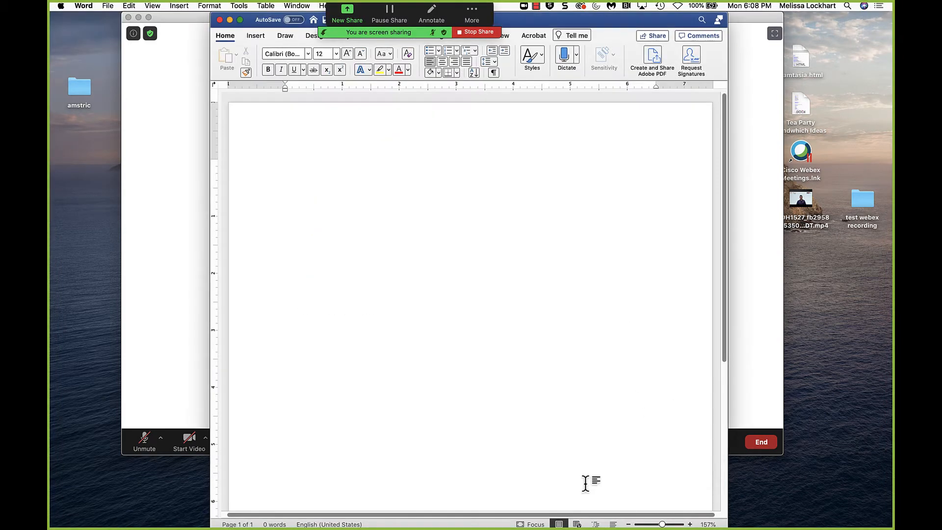
{"action": "mouse_move", "coordinate": [471, 127]}
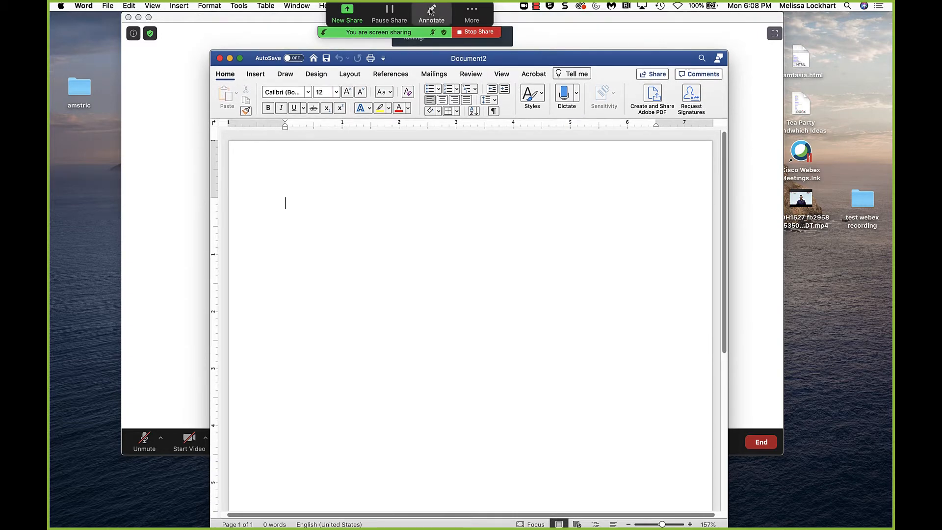
{"action": "left_click", "coordinate": [431, 12]}
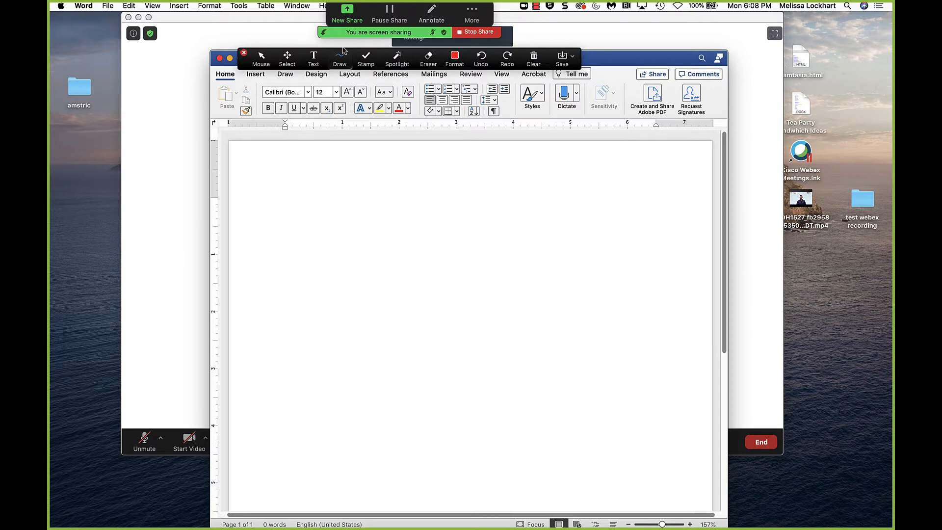
Pick the Draw tool to mark the Grow Font button with a red box and arrow
{"action": "left_click", "coordinate": [339, 58]}
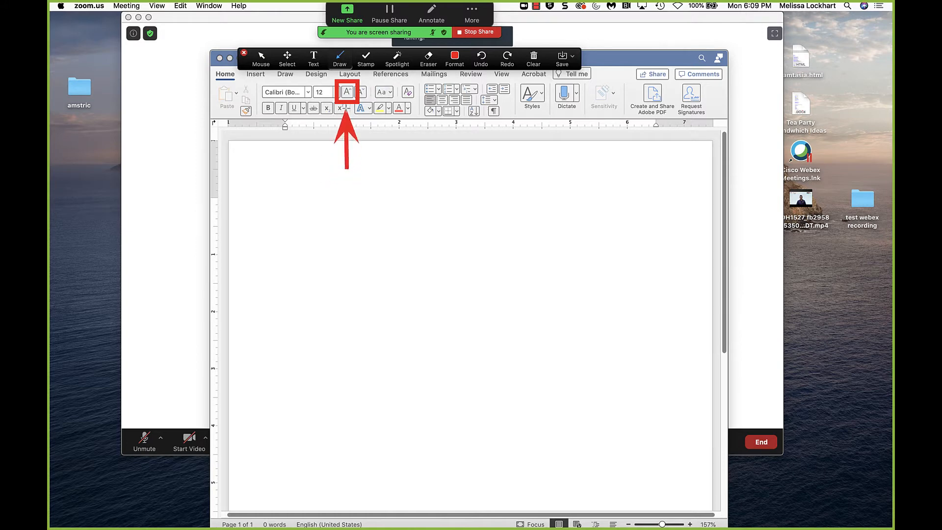
{"action": "mouse_move", "coordinate": [422, 157]}
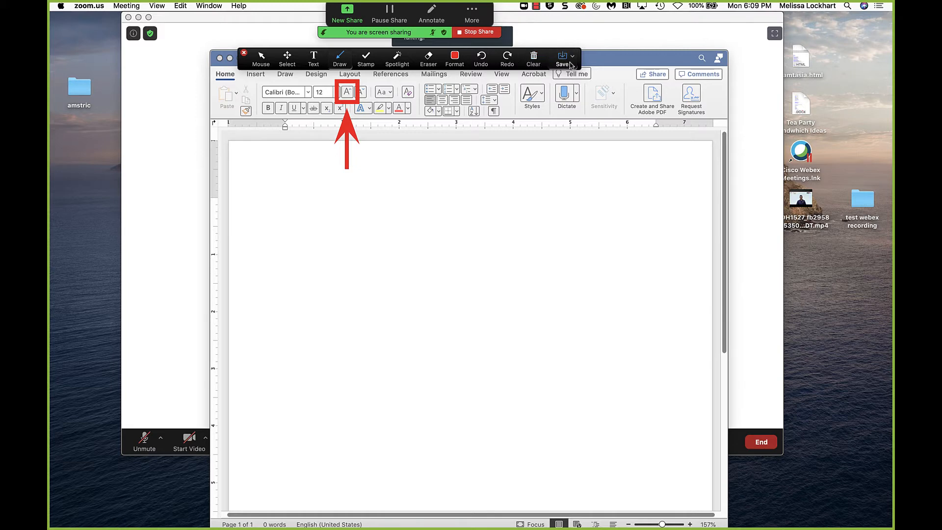
Save the annotations and show the Clear drawings options
{"action": "left_click", "coordinate": [562, 56]}
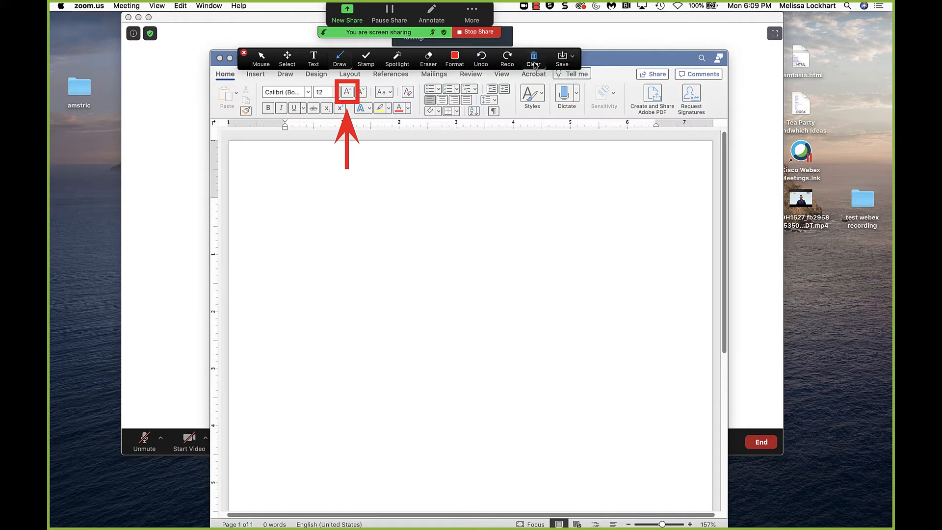
{"action": "left_click", "coordinate": [534, 55]}
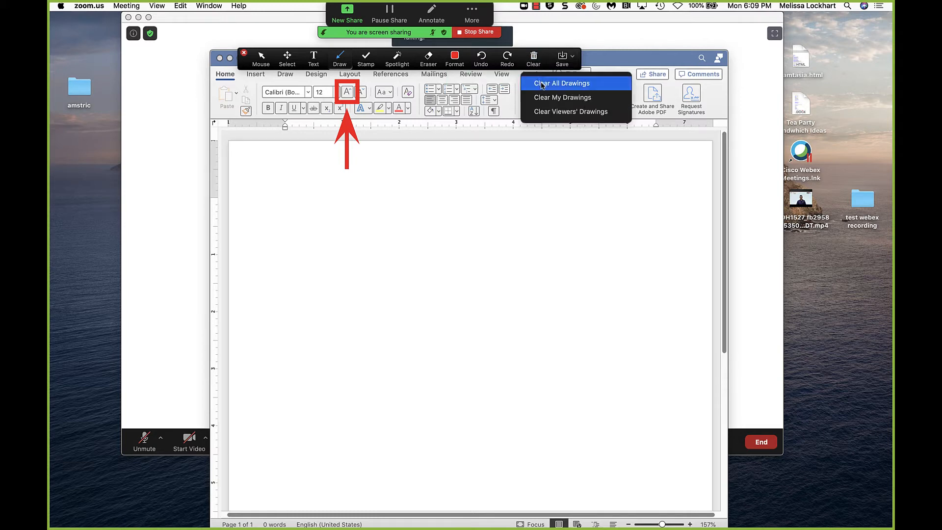
{"action": "mouse_move", "coordinate": [548, 98]}
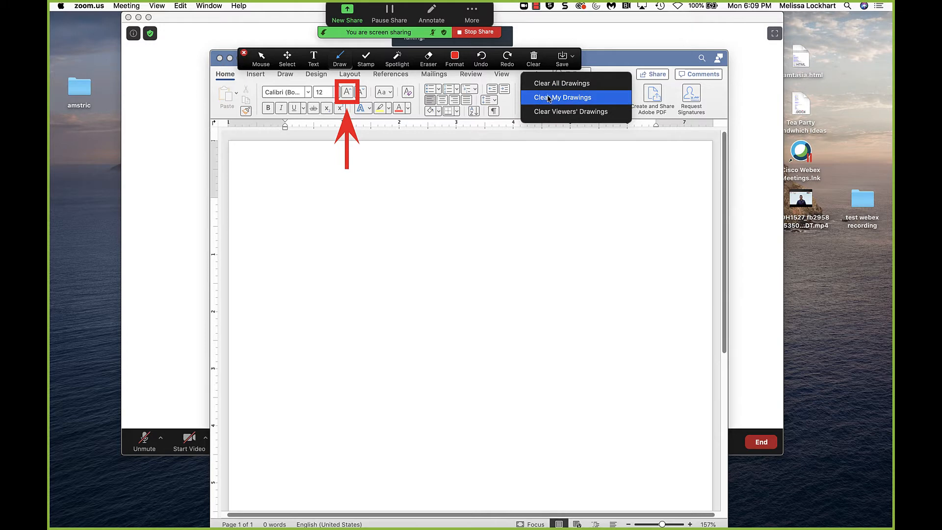
Clear only my own drawings and stop the screen share
{"action": "left_click", "coordinate": [562, 97]}
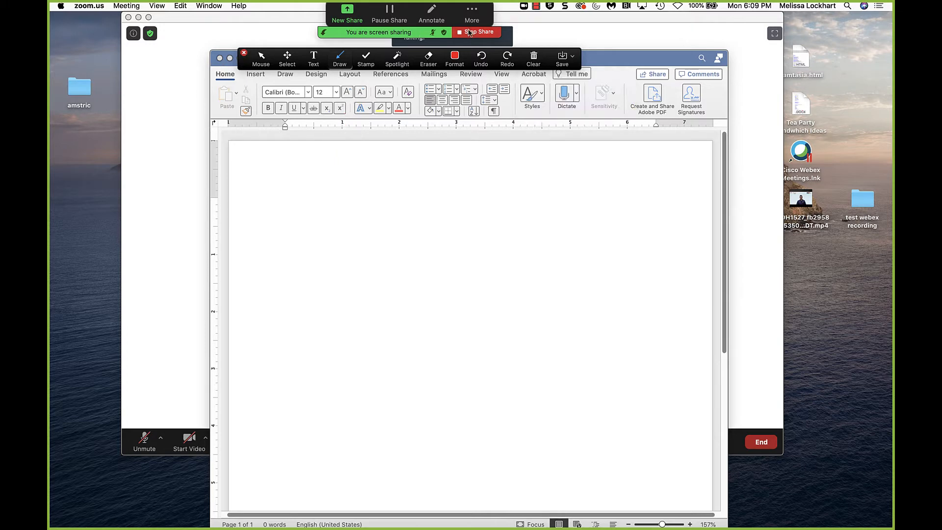
{"action": "left_click", "coordinate": [477, 32]}
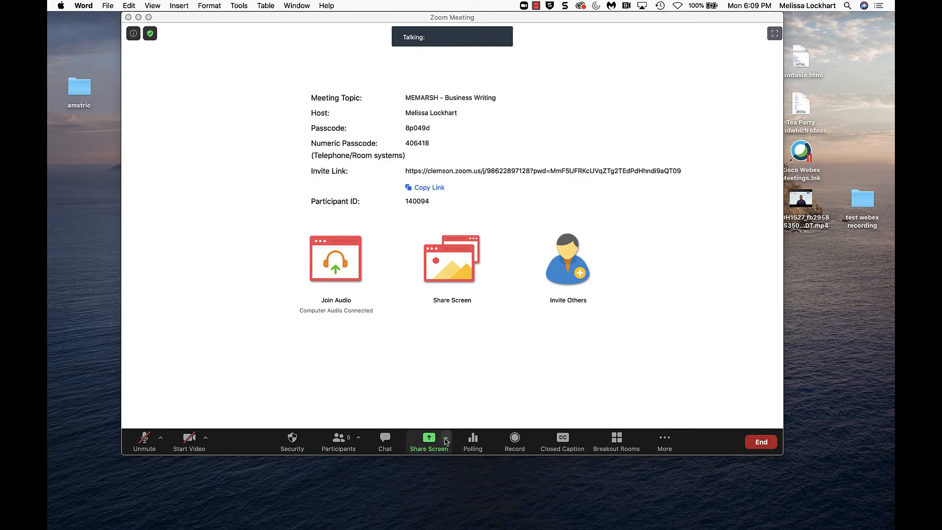
{"action": "mouse_move", "coordinate": [449, 442]}
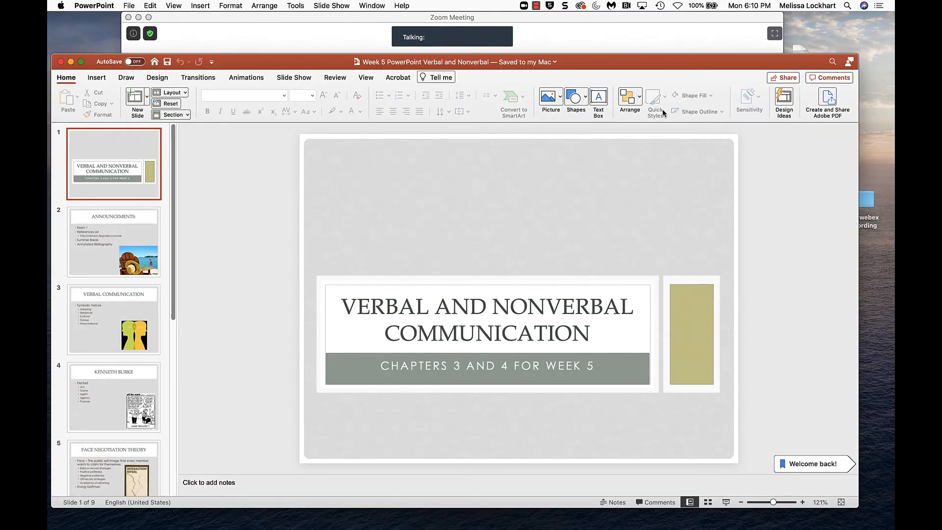
{"action": "mouse_move", "coordinate": [618, 71]}
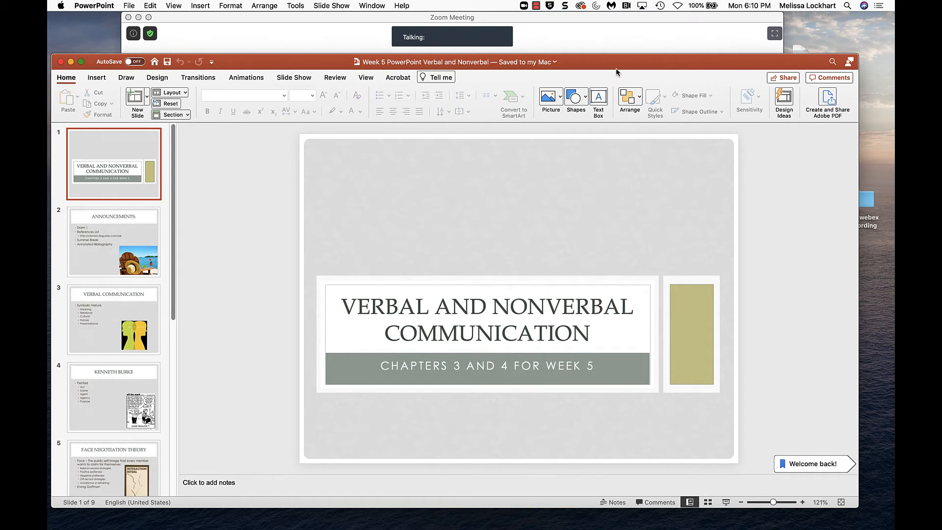
{"action": "mouse_move", "coordinate": [182, 365]}
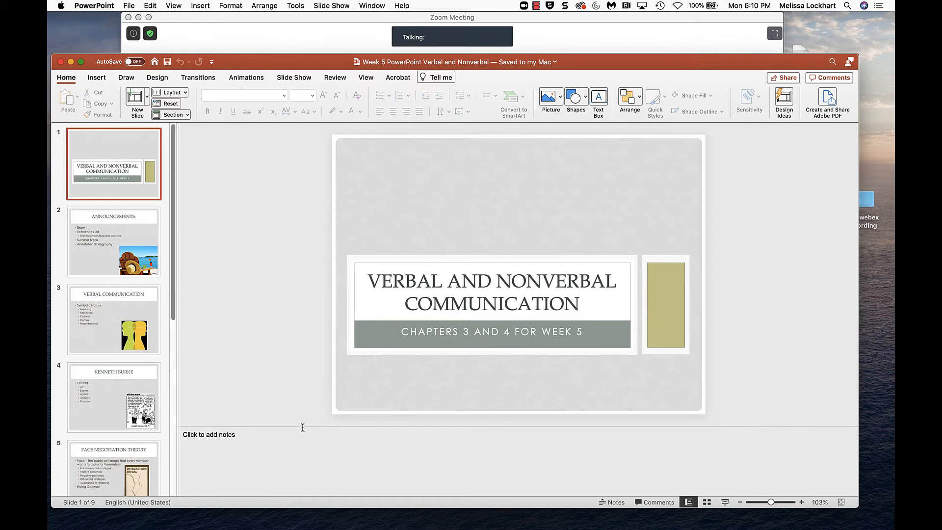
Go to the Announcements slide and add the speaker note 'Here are my notes'
{"action": "left_click", "coordinate": [113, 242]}
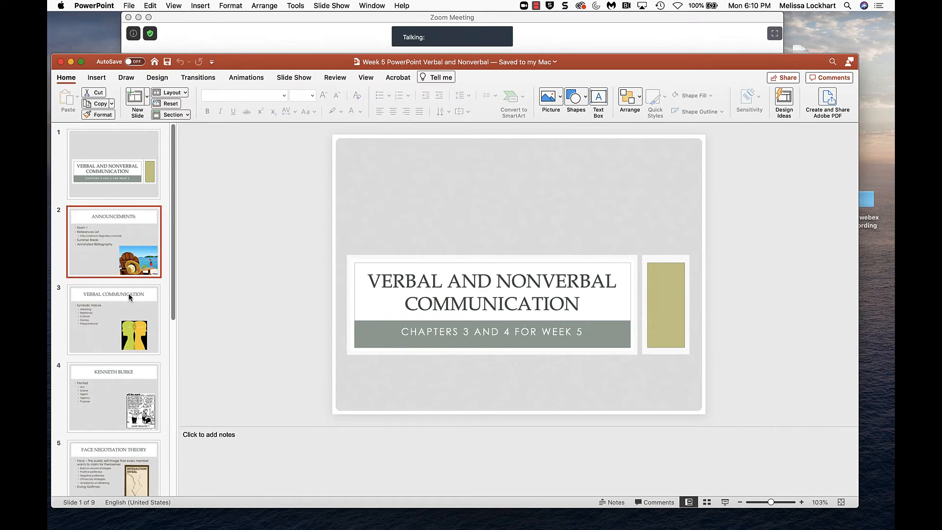
{"action": "left_click", "coordinate": [114, 243]}
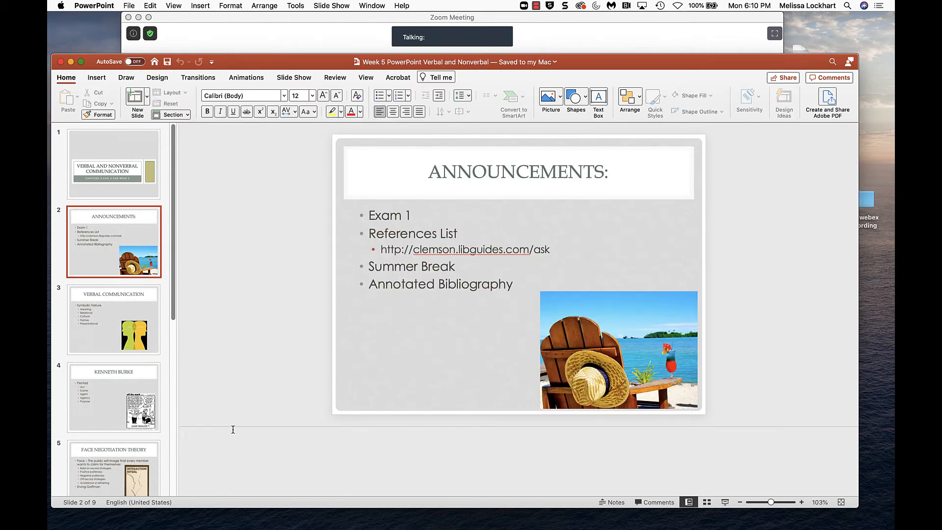
{"action": "type", "text": "her"}
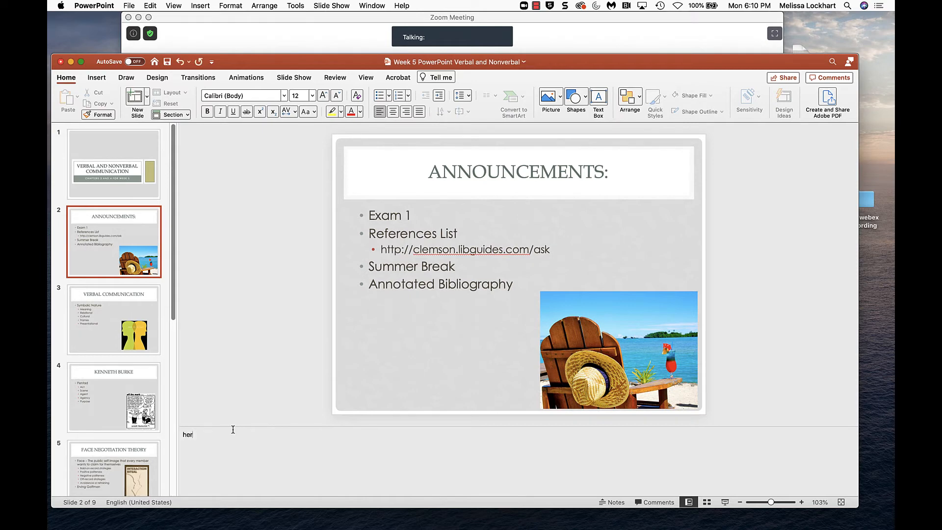
{"action": "type", "text": "Here are my notes"}
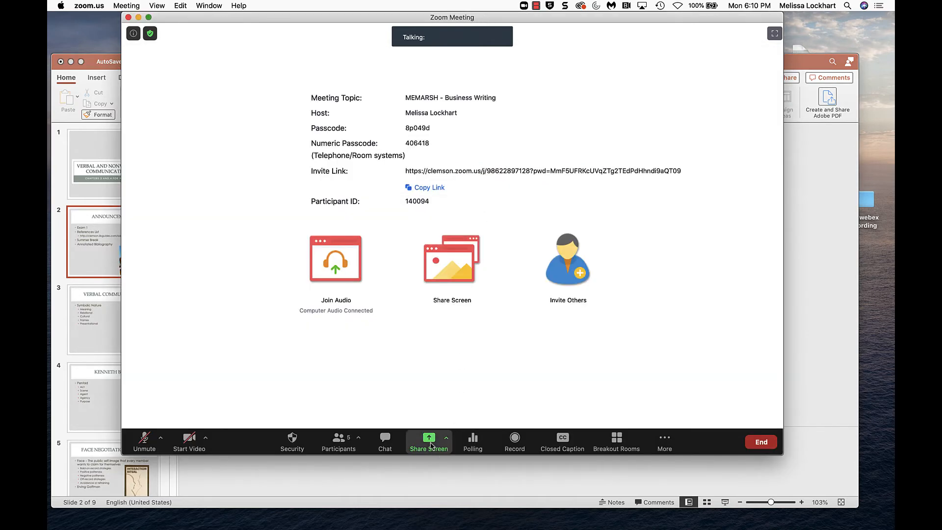
Choose Portion of Screen under Zoom's Advanced sharing options
{"action": "left_click", "coordinate": [429, 440]}
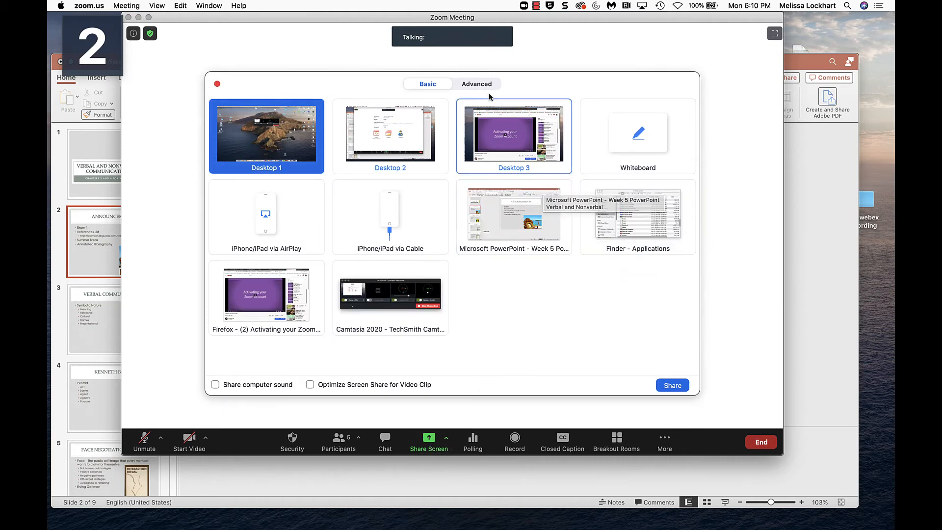
{"action": "left_click", "coordinate": [477, 84]}
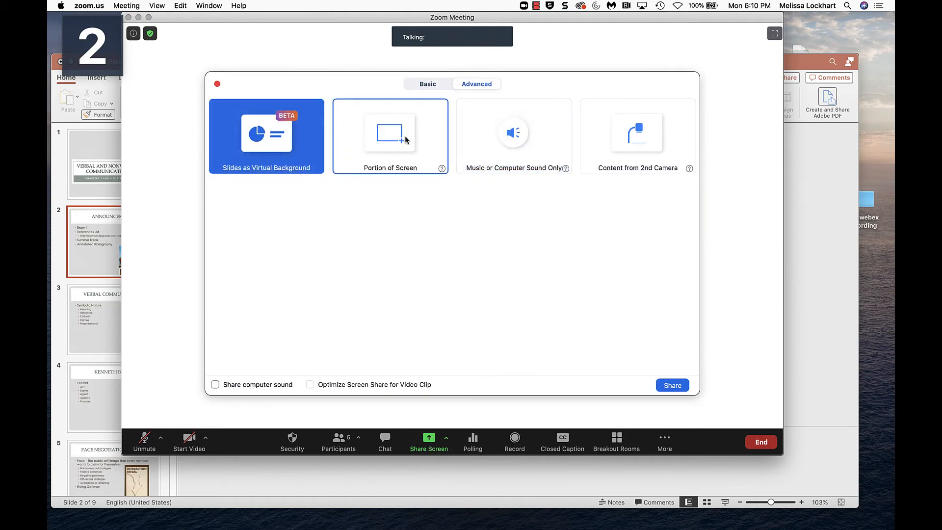
{"action": "left_click", "coordinate": [390, 136]}
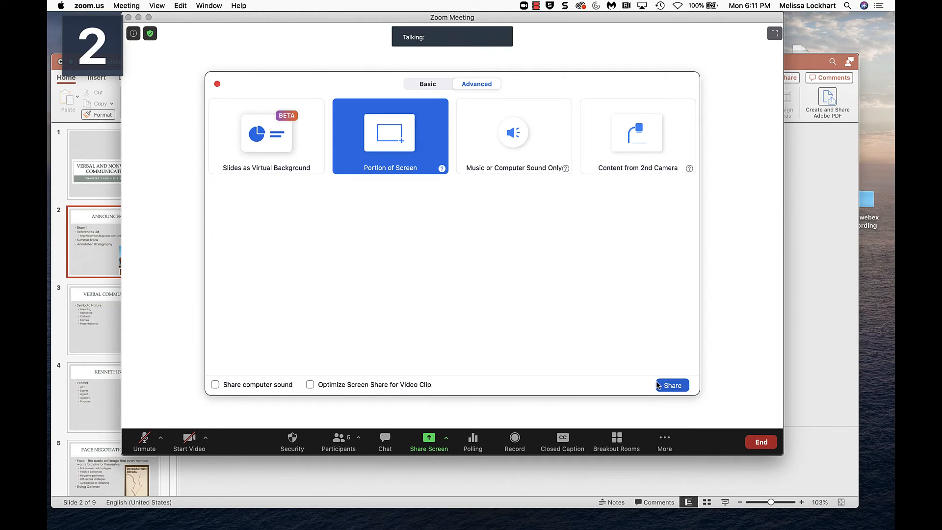
{"action": "mouse_move", "coordinate": [418, 95]}
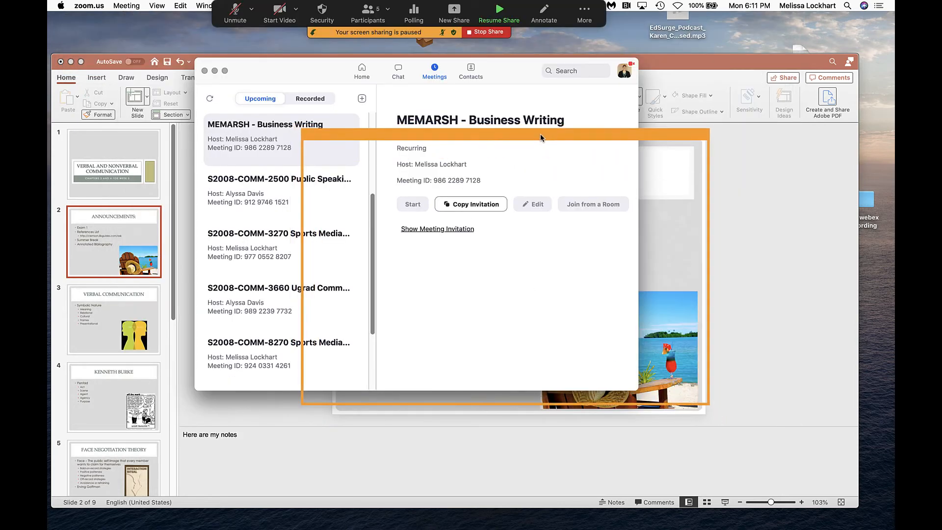
Bring PowerPoint forward in the shared frame and move from slide 3 to slide 7, Functions
{"action": "left_click", "coordinate": [498, 10]}
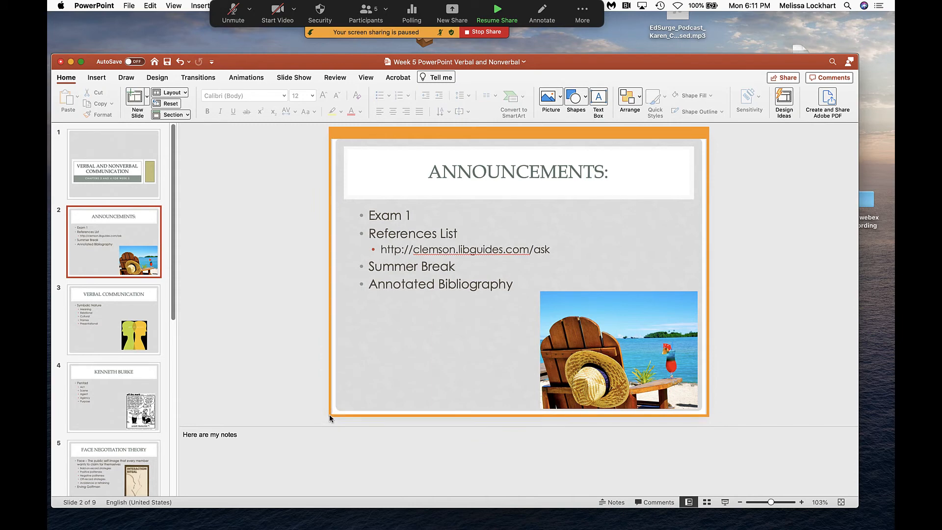
{"action": "left_click", "coordinate": [497, 10]}
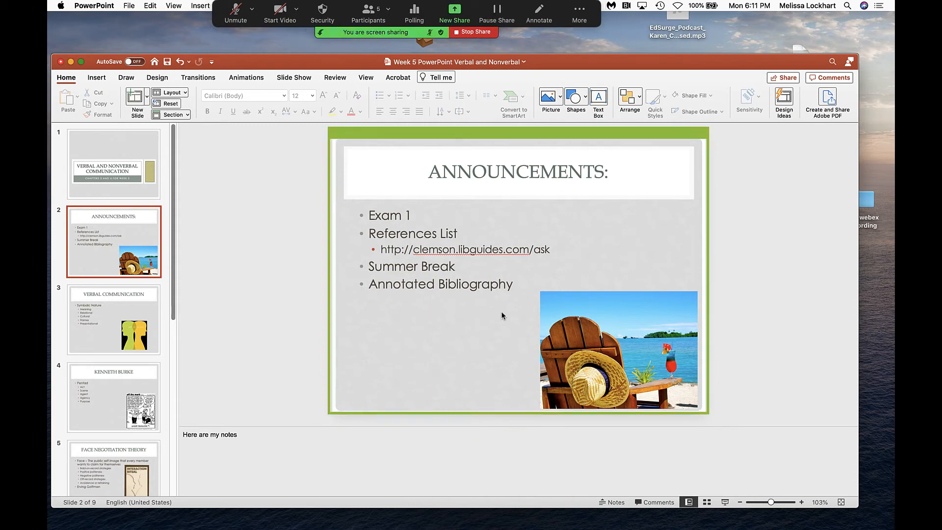
{"action": "mouse_move", "coordinate": [597, 239]}
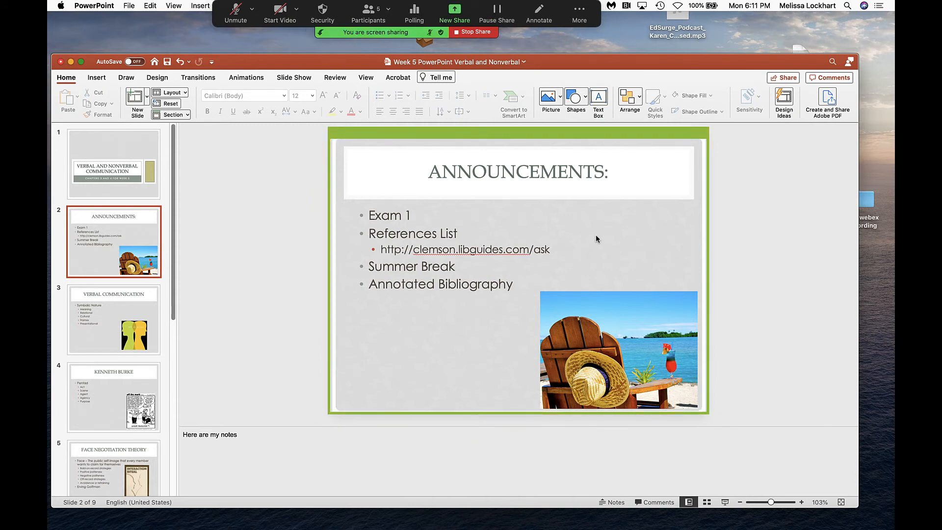
{"action": "mouse_move", "coordinate": [596, 150]}
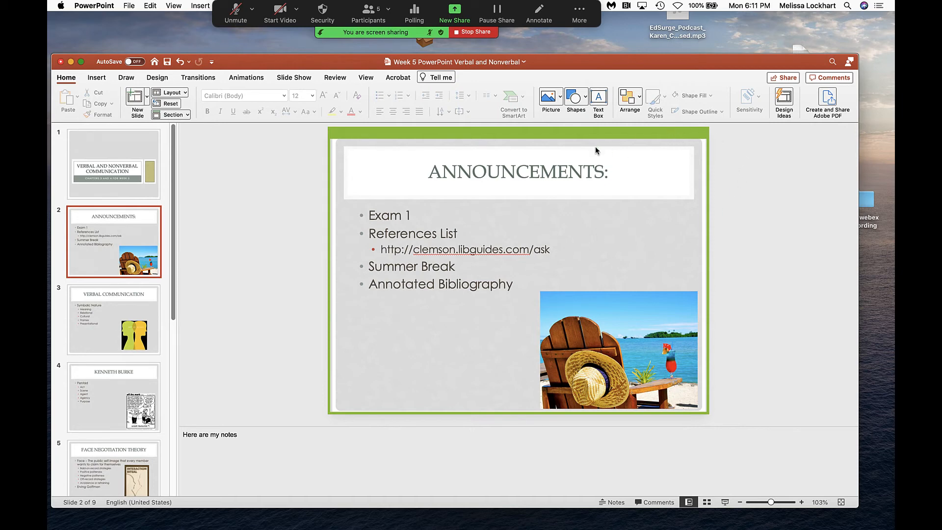
{"action": "mouse_move", "coordinate": [515, 395]}
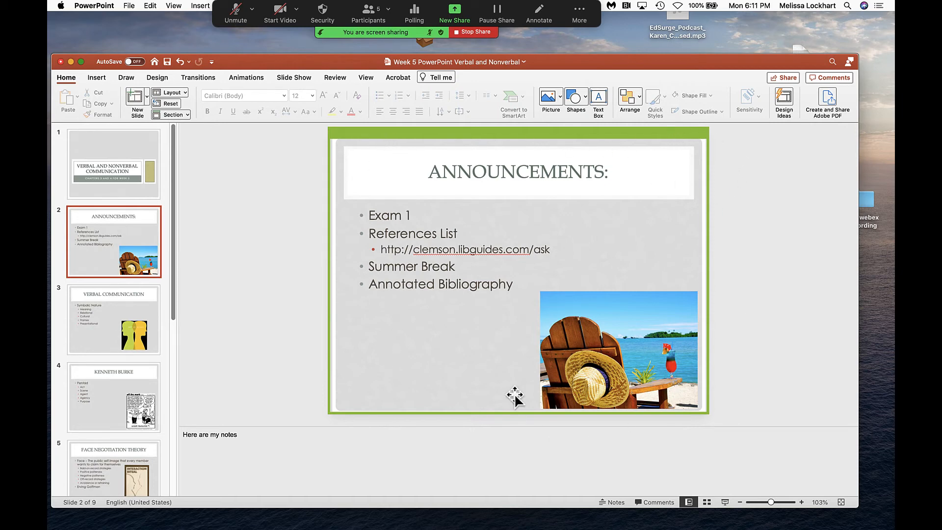
{"action": "mouse_move", "coordinate": [807, 508]}
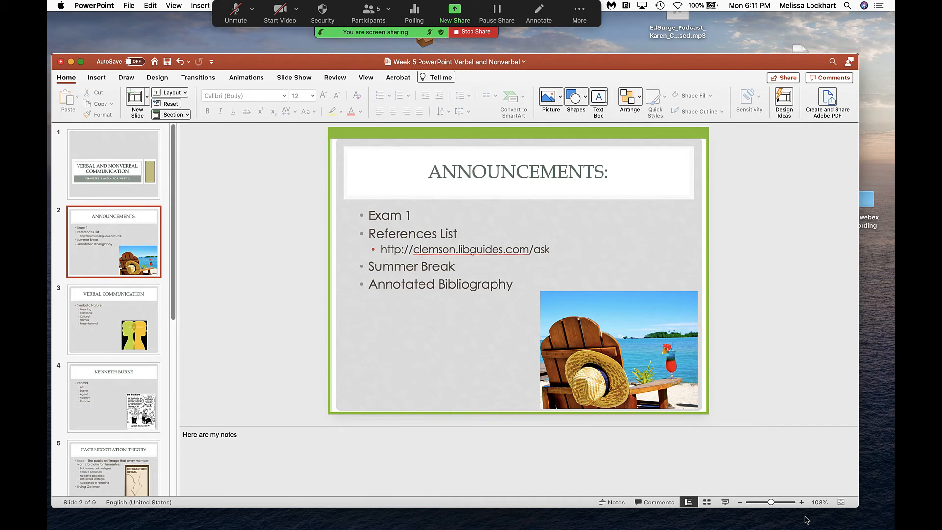
{"action": "left_click", "coordinate": [113, 320]}
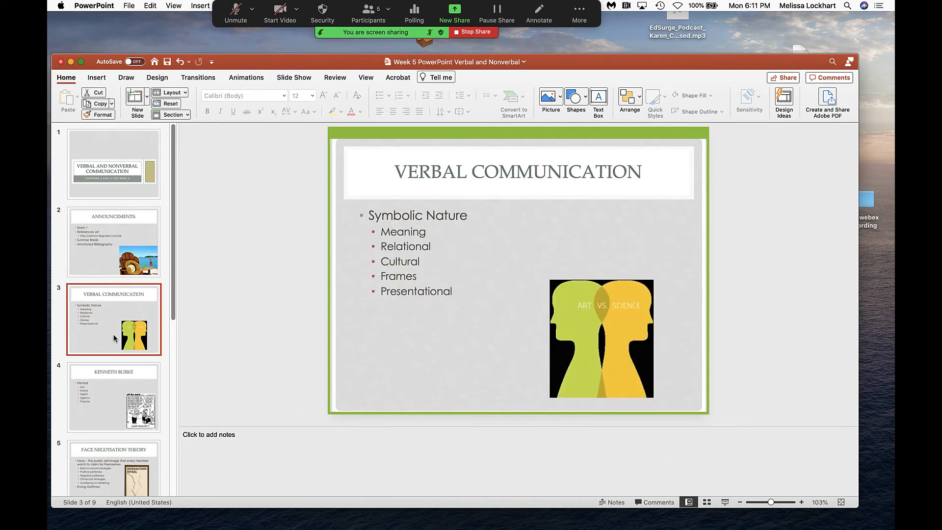
{"action": "left_click", "coordinate": [114, 403]}
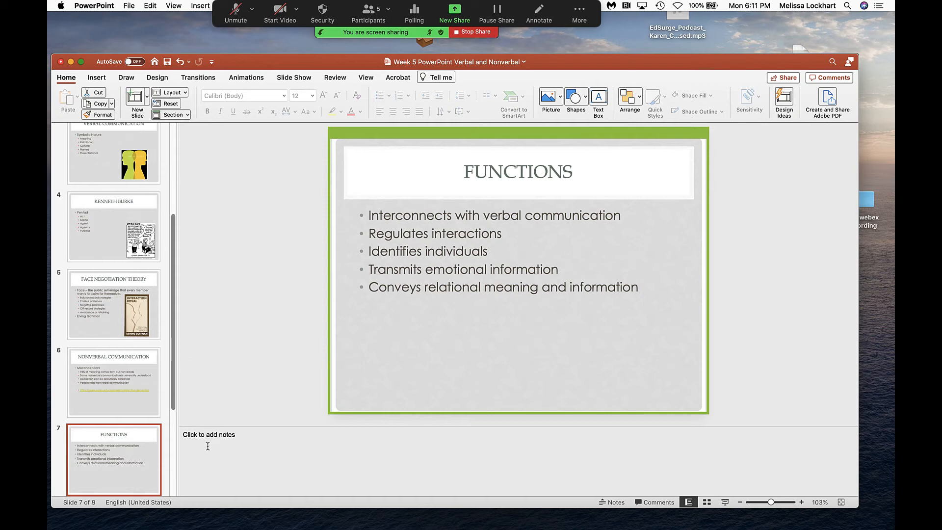
{"action": "mouse_move", "coordinate": [327, 396]}
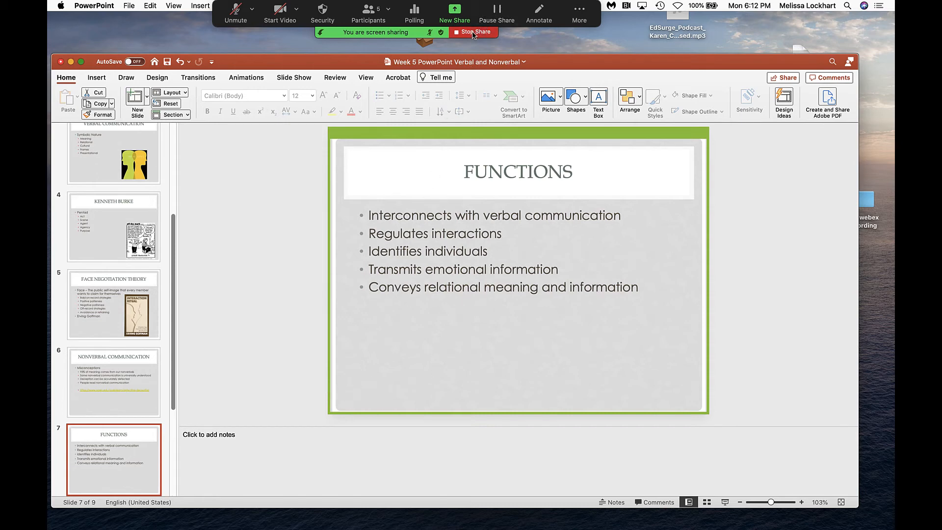
Replace the screen-portion share with a full share of Desktop 2 from the Basic options
{"action": "left_click", "coordinate": [474, 32]}
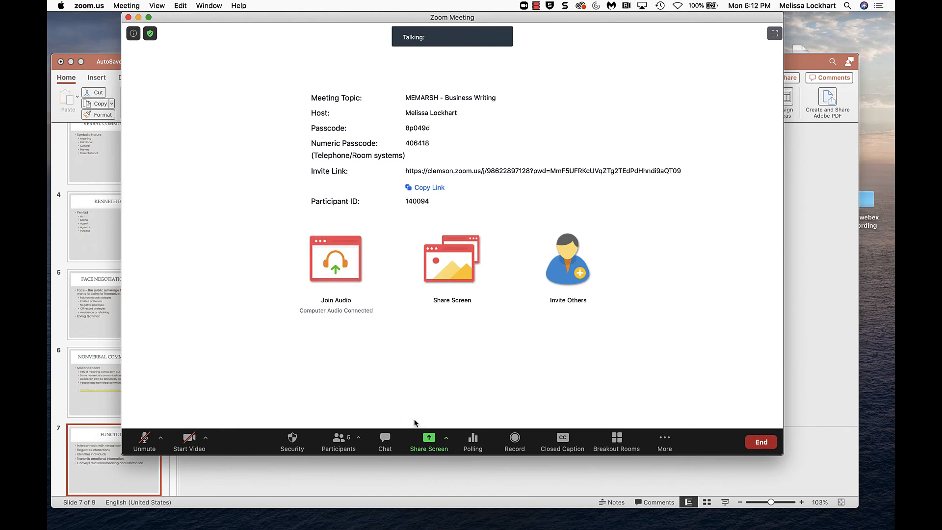
{"action": "mouse_move", "coordinate": [429, 442]}
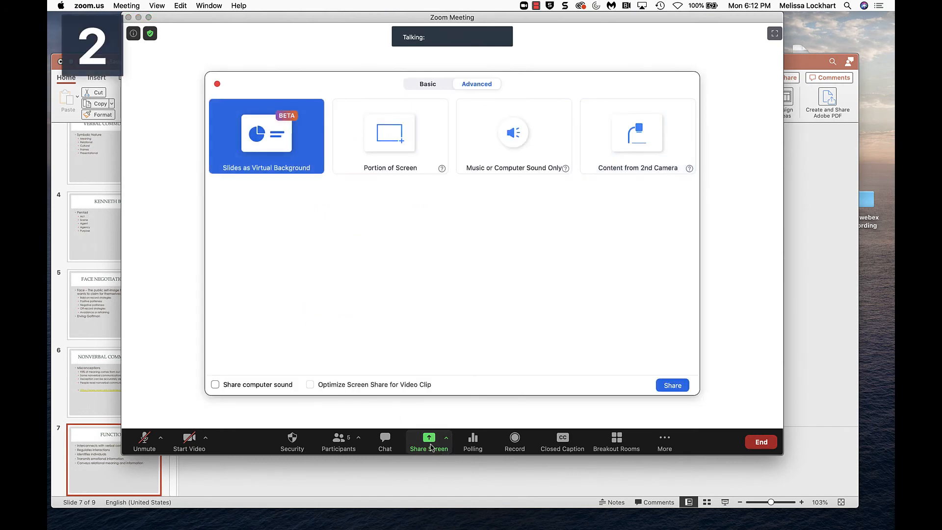
{"action": "left_click", "coordinate": [428, 84]}
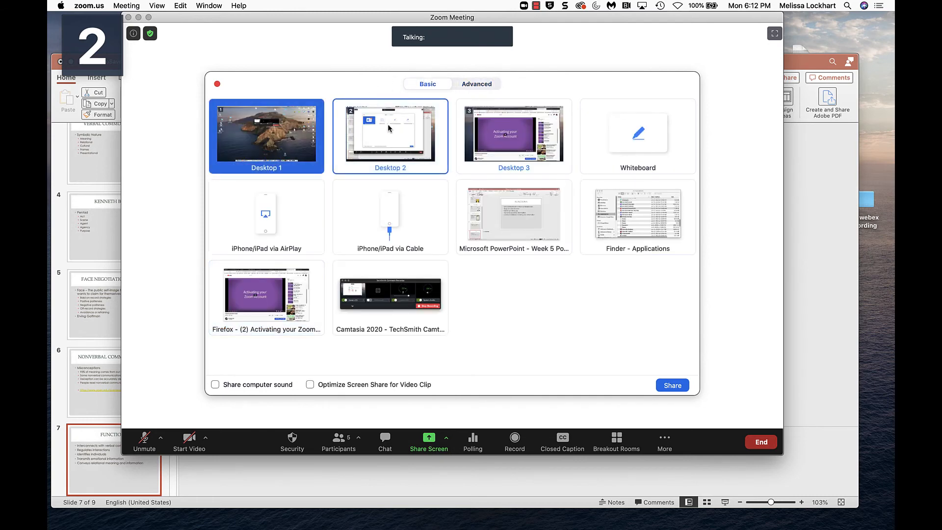
{"action": "left_click", "coordinate": [390, 136]}
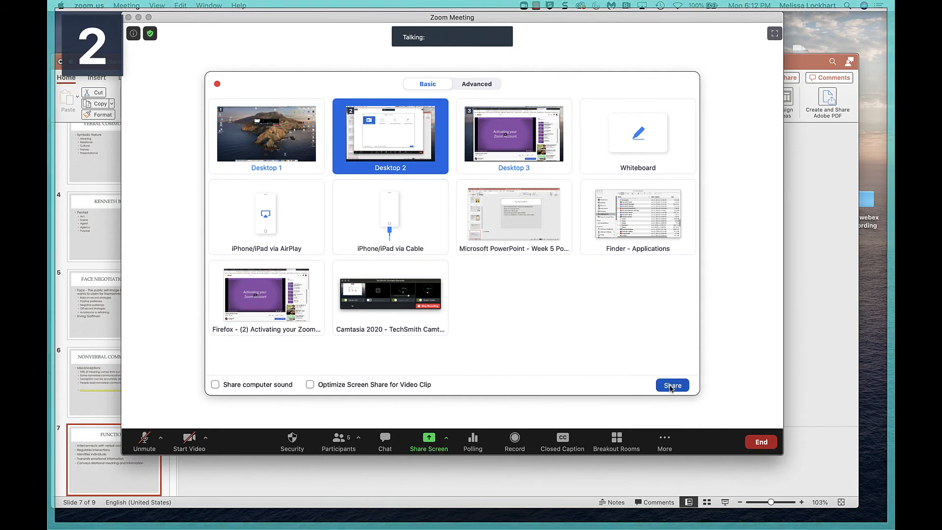
{"action": "left_click", "coordinate": [672, 386]}
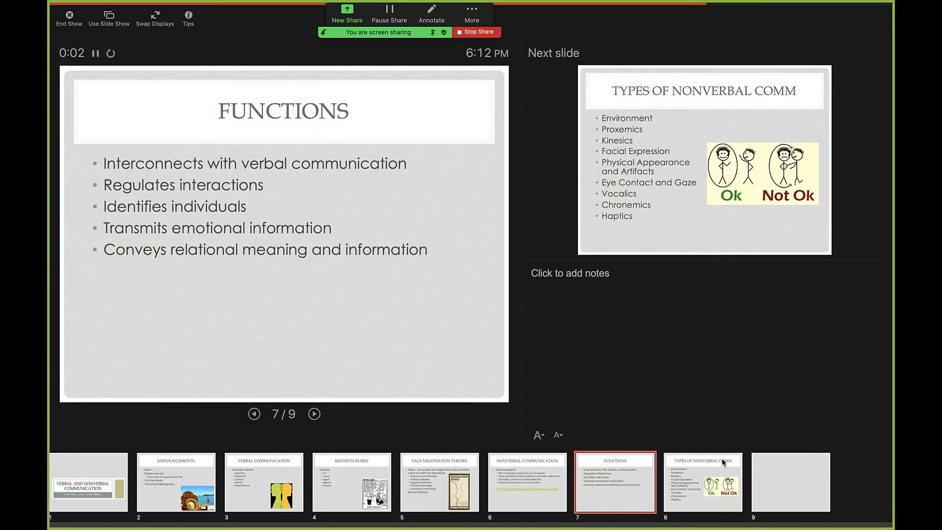
{"action": "mouse_move", "coordinate": [747, 407]}
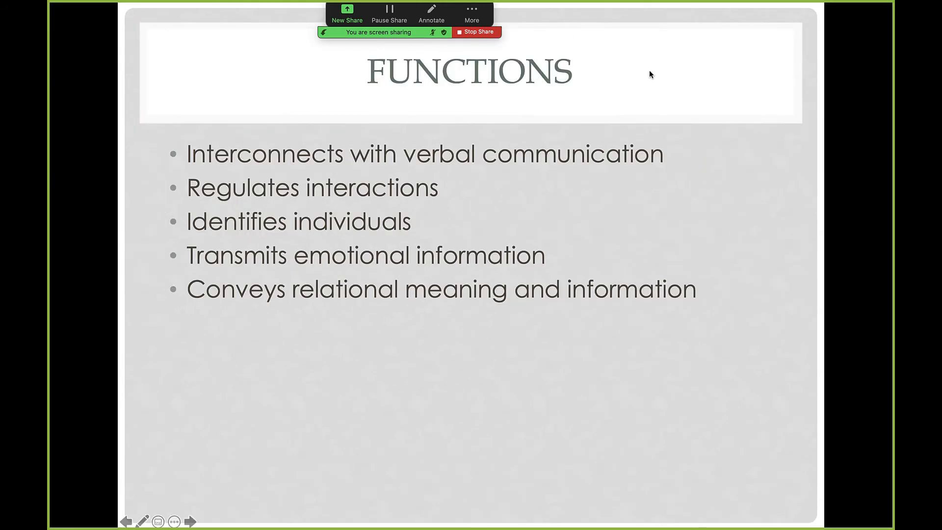
{"action": "mouse_move", "coordinate": [387, 278]}
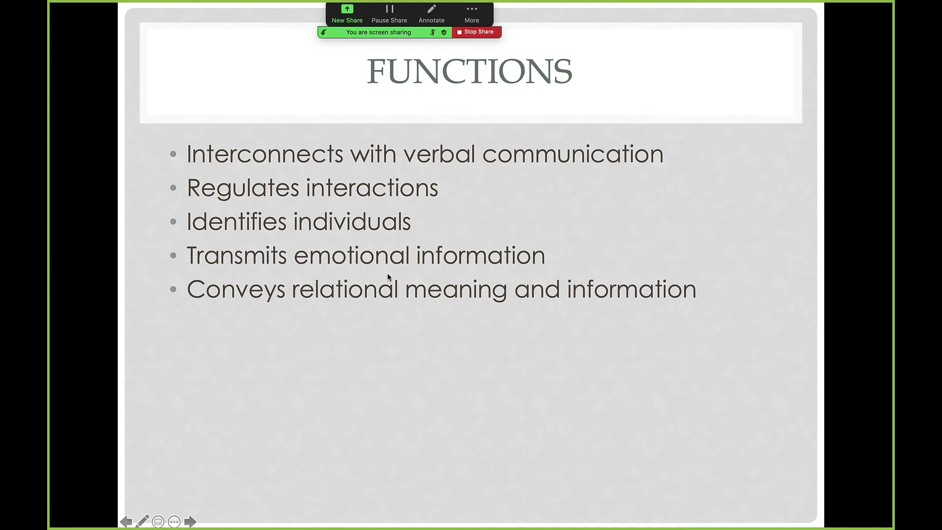
{"action": "mouse_move", "coordinate": [410, 349]}
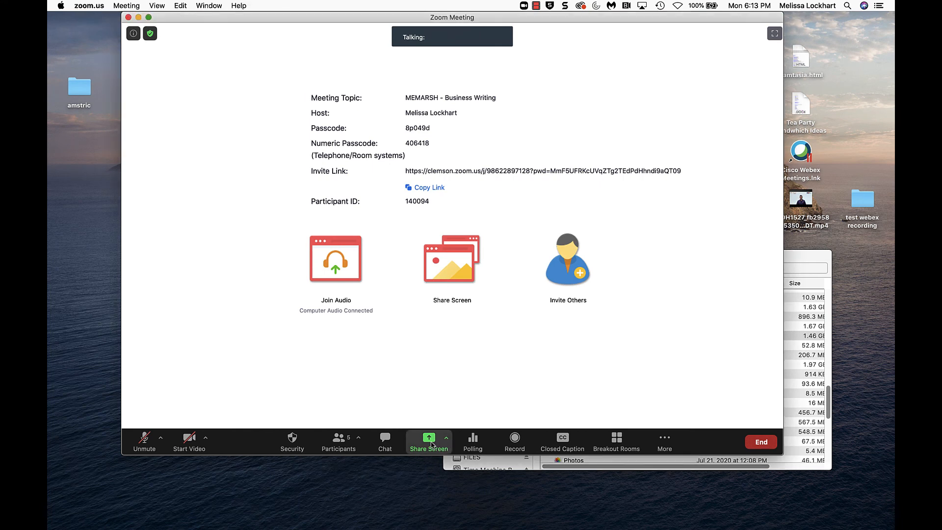
Load the Week 5 Verbal and Nonverbal .pptx from Recents as Slides as Virtual Background
{"action": "left_click", "coordinate": [429, 439]}
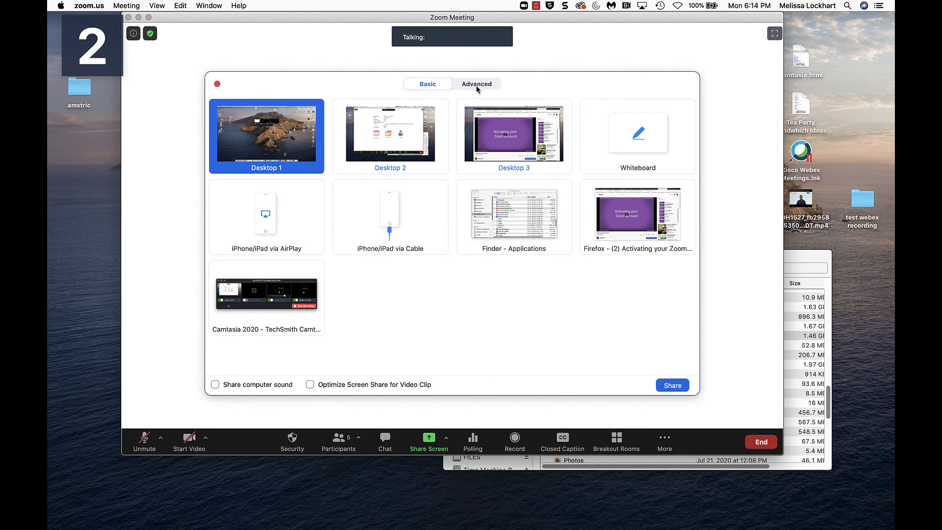
{"action": "left_click", "coordinate": [477, 83]}
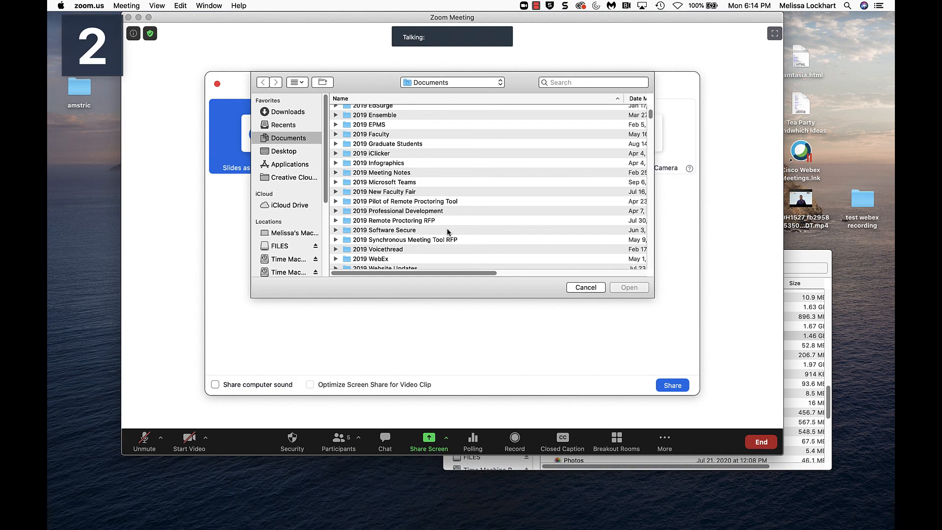
{"action": "left_click", "coordinate": [283, 125]}
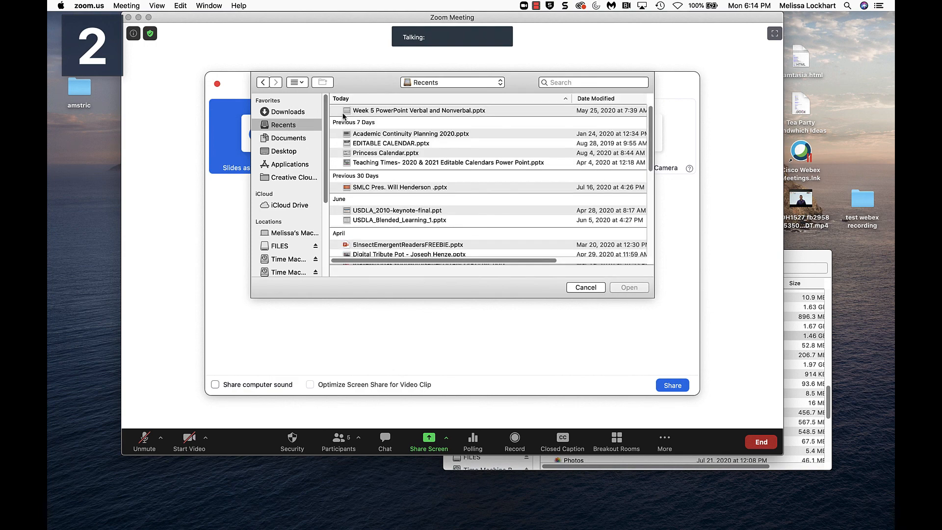
{"action": "left_click", "coordinate": [419, 110]}
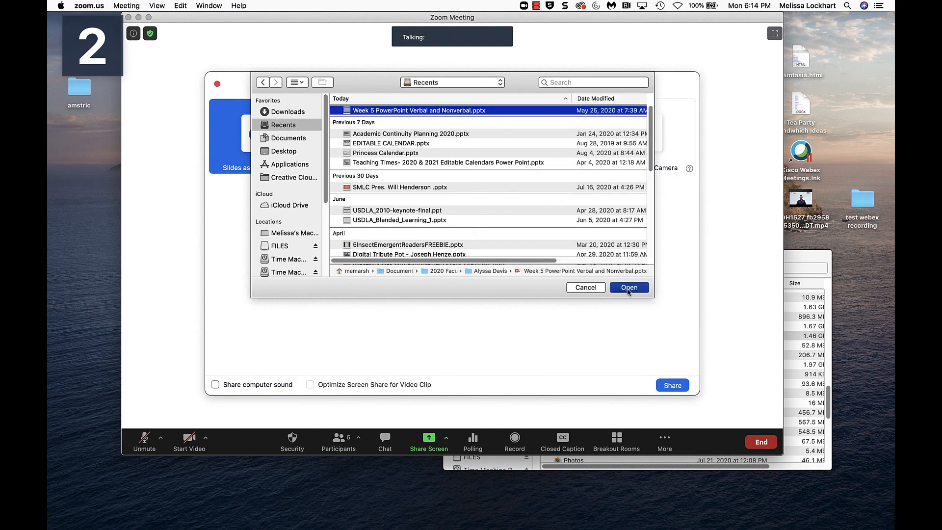
{"action": "left_click", "coordinate": [629, 287]}
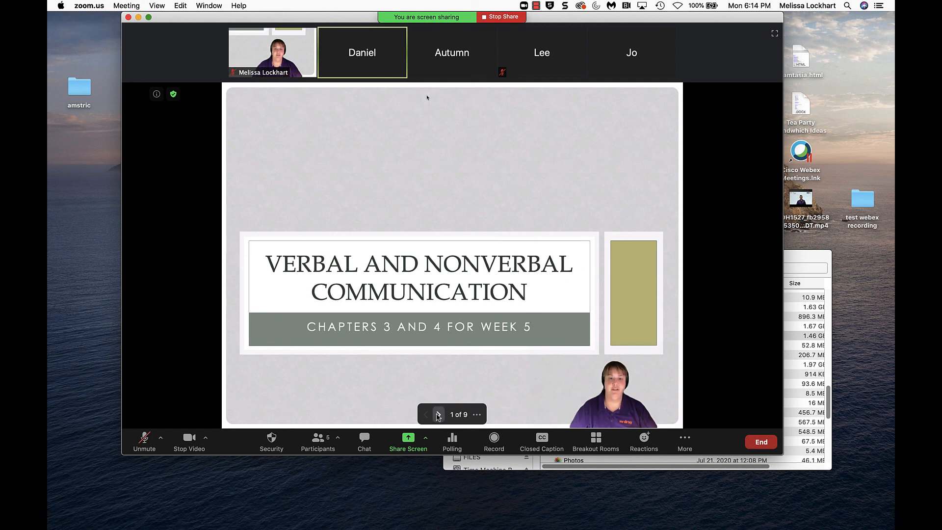
Advance the background slides five times, past Kenneth Burke, to the nonverbal communication slides
{"action": "left_click", "coordinate": [438, 414]}
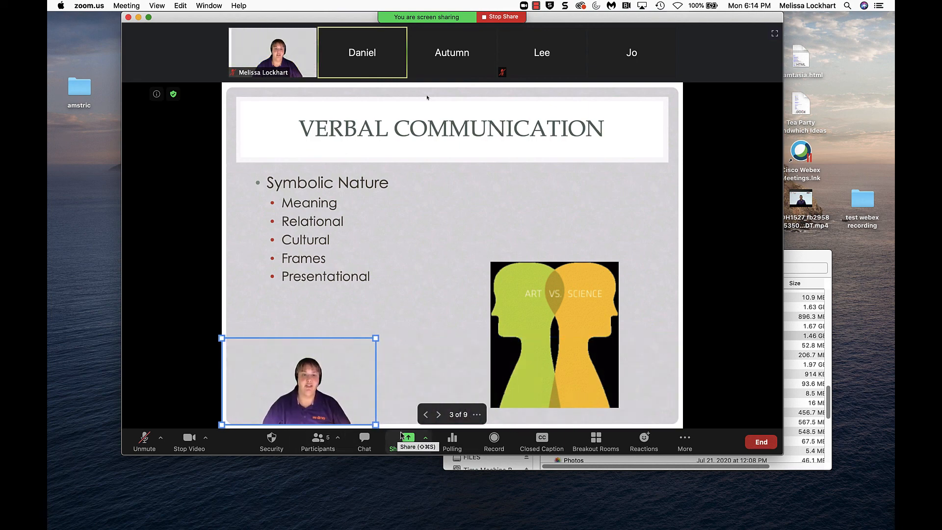
{"action": "left_click", "coordinate": [438, 414]}
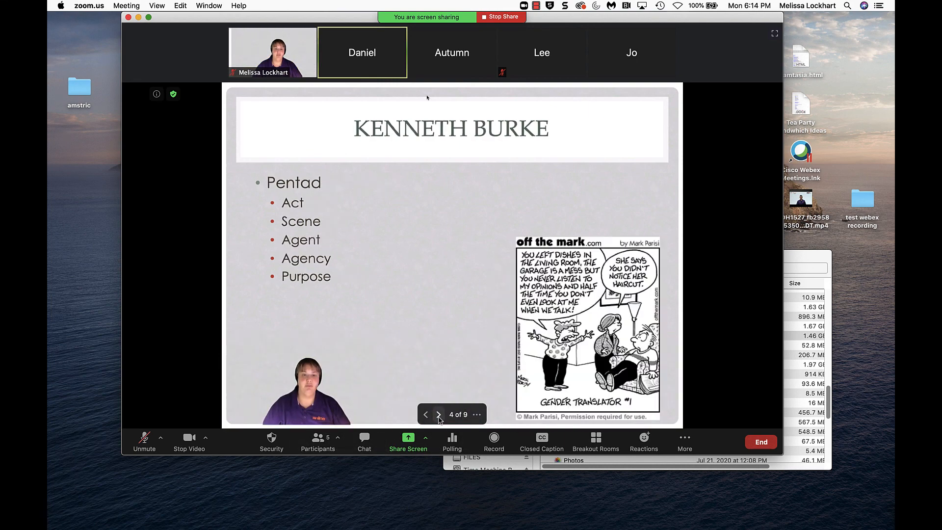
{"action": "left_click", "coordinate": [438, 414]}
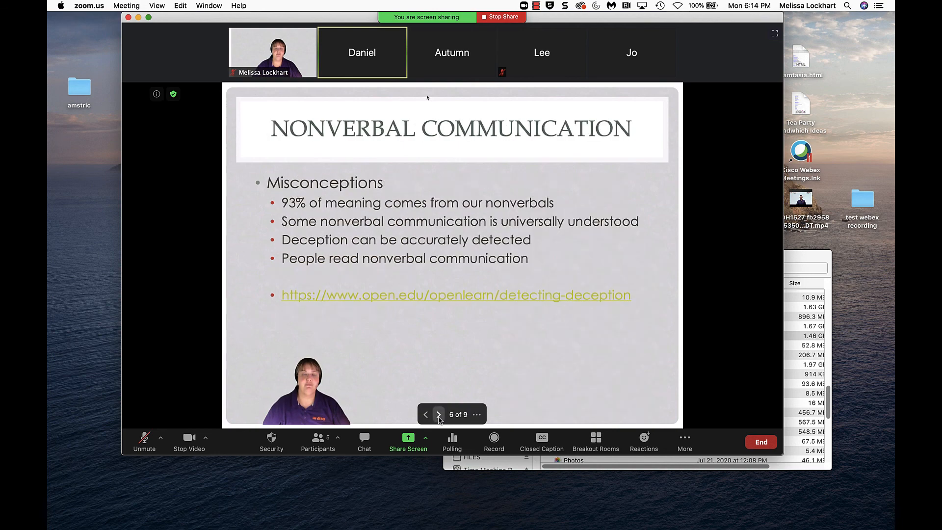
{"action": "left_click", "coordinate": [438, 415]}
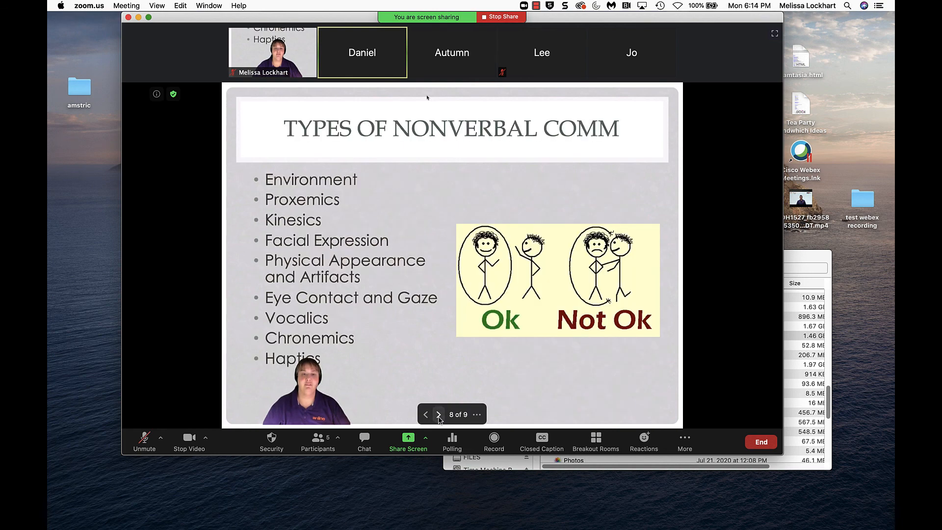
{"action": "left_click", "coordinate": [439, 414]}
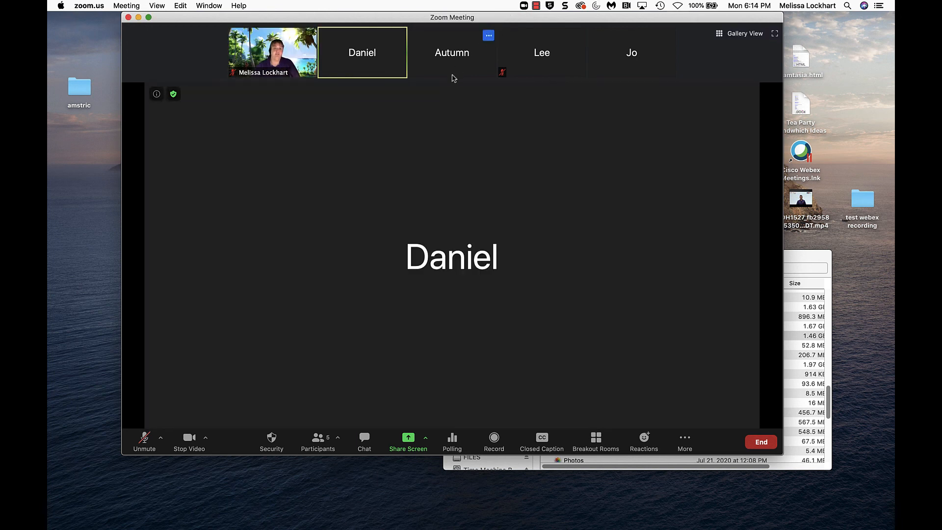
{"action": "mouse_move", "coordinate": [293, 89]}
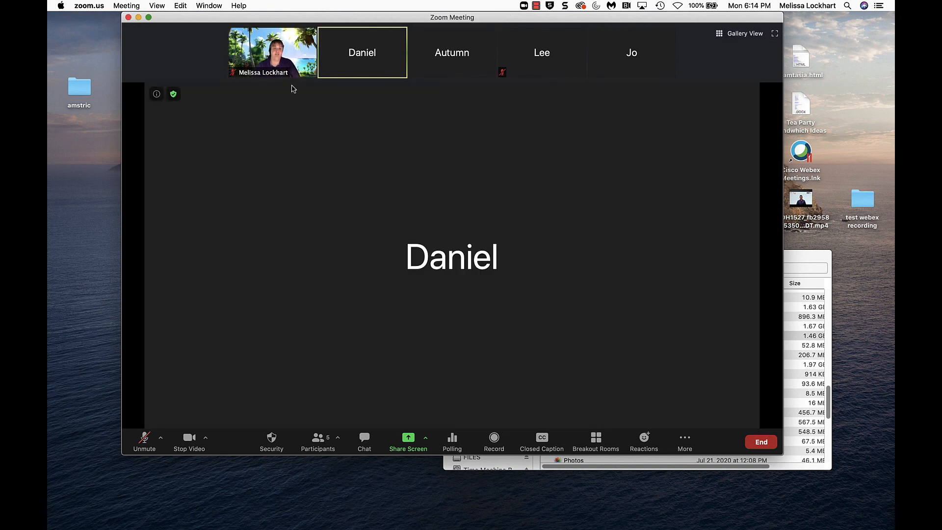